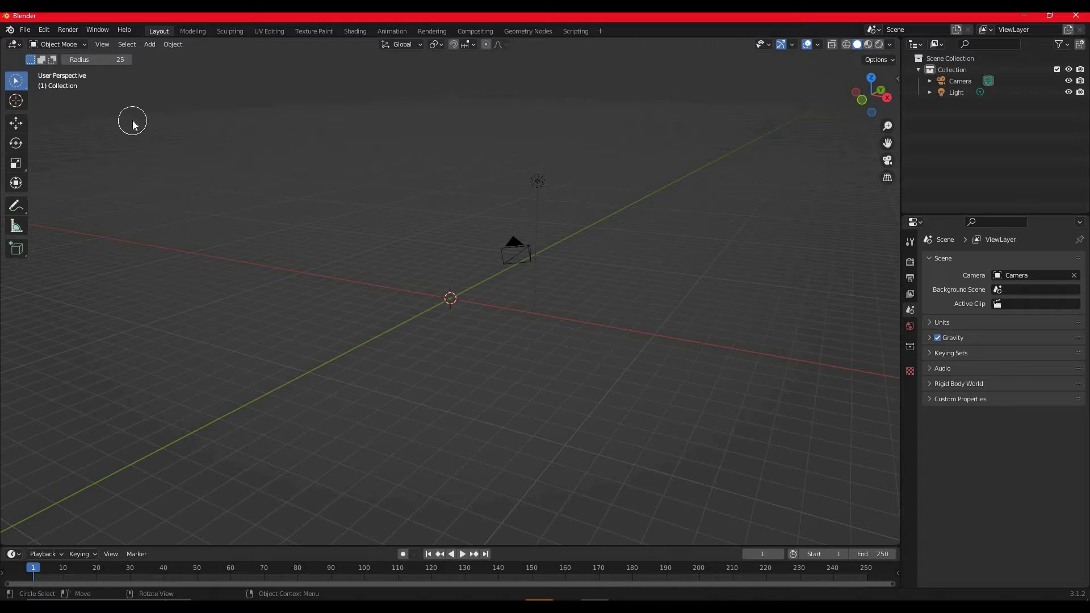
pyautogui.moveTo(454, 311)
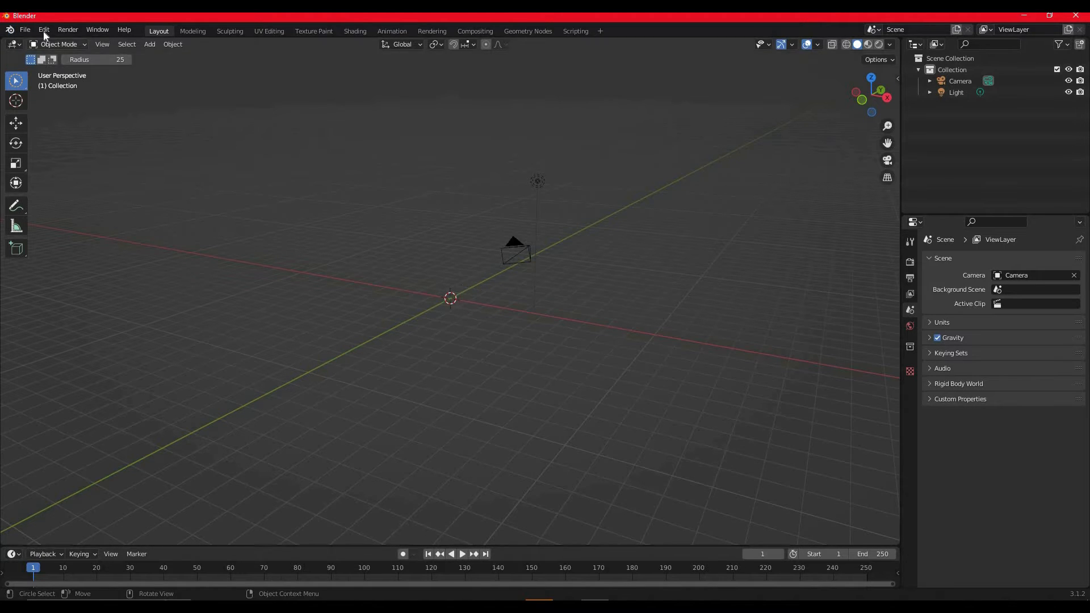
# Enable the Import-Export: Import Images as Planes add-on in Blender's Preferences
pyautogui.click(43, 29)
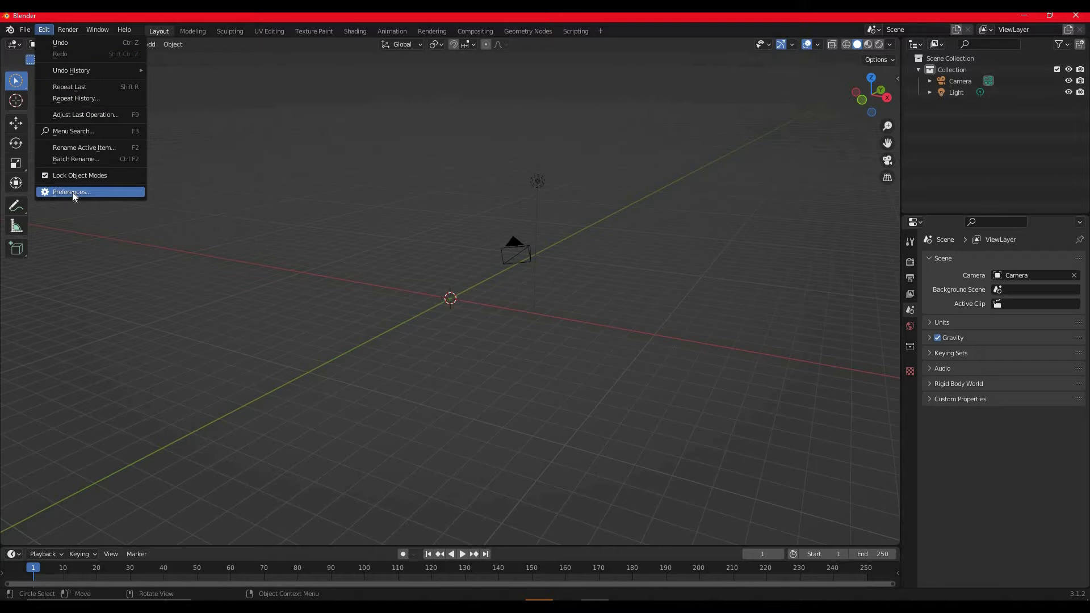
pyautogui.click(71, 191)
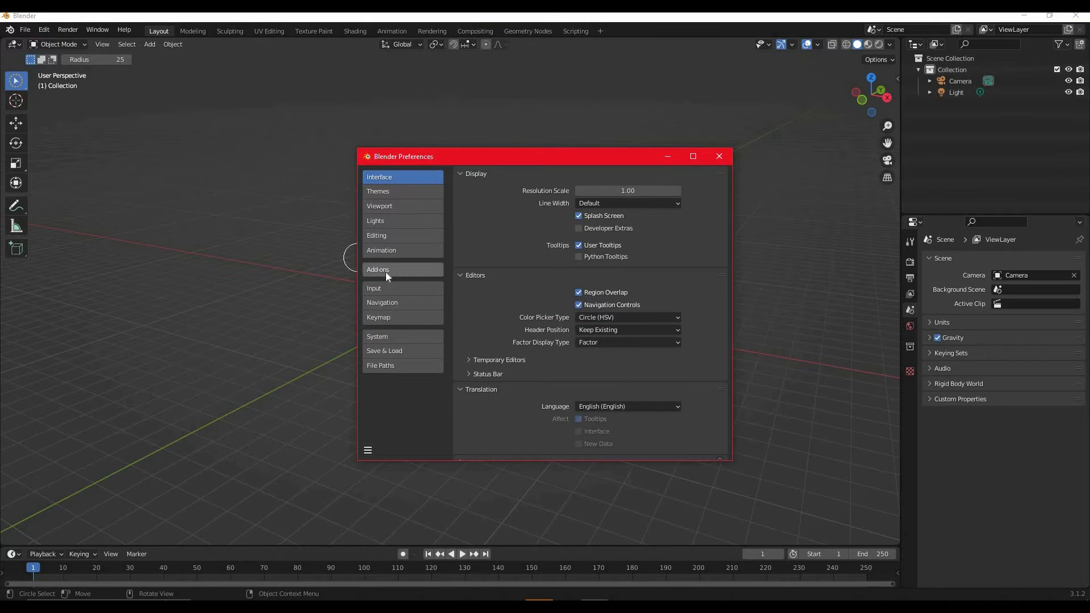
pyautogui.click(378, 270)
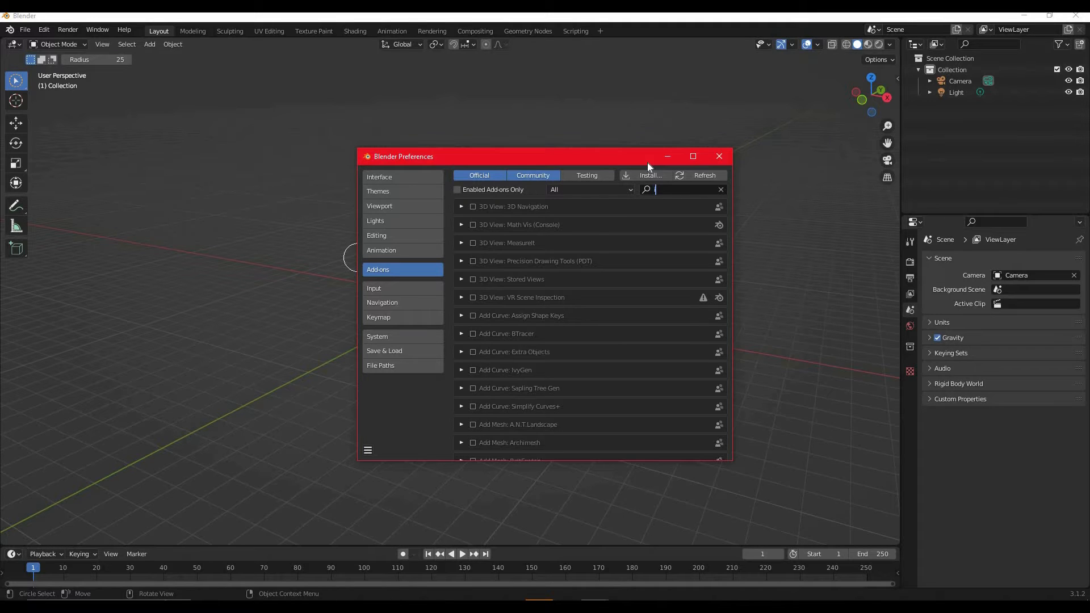
pyautogui.write('images')
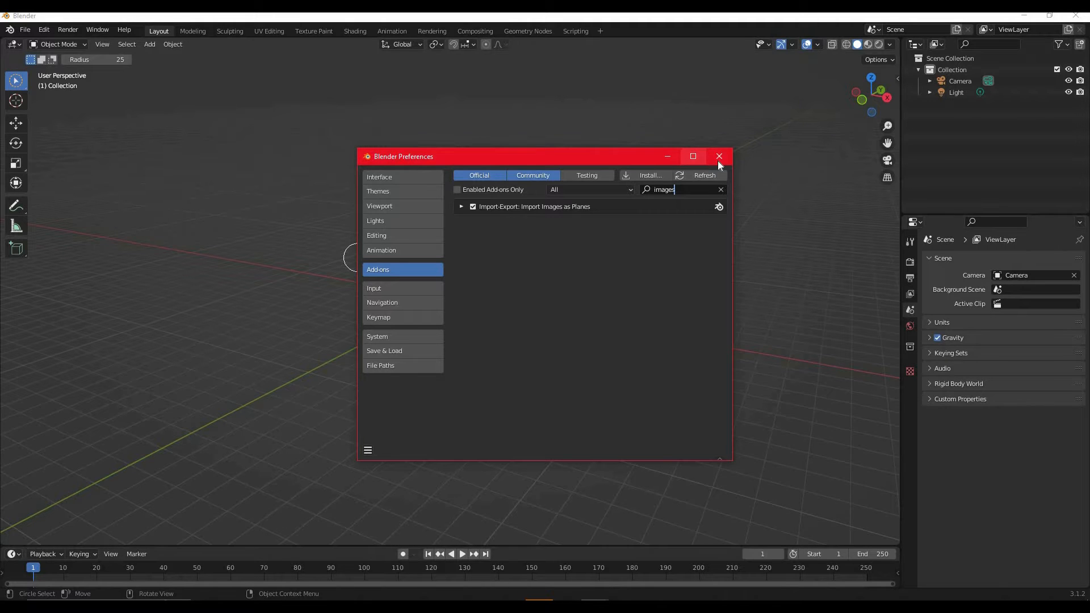
pyautogui.click(720, 156)
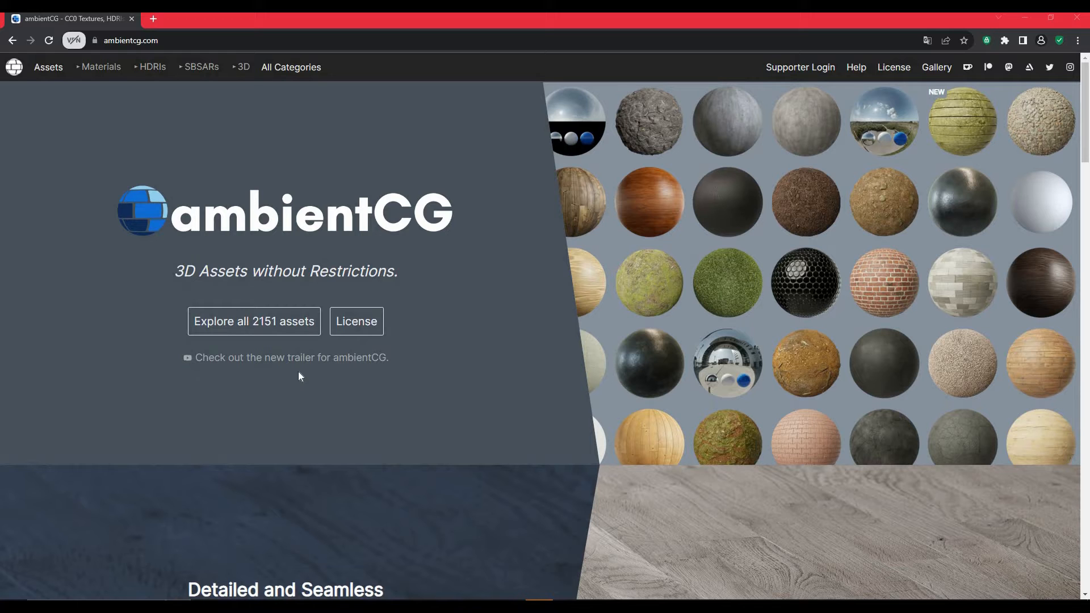
# Search ambientCG's full asset library for 'road' and scroll through the results
pyautogui.click(253, 322)
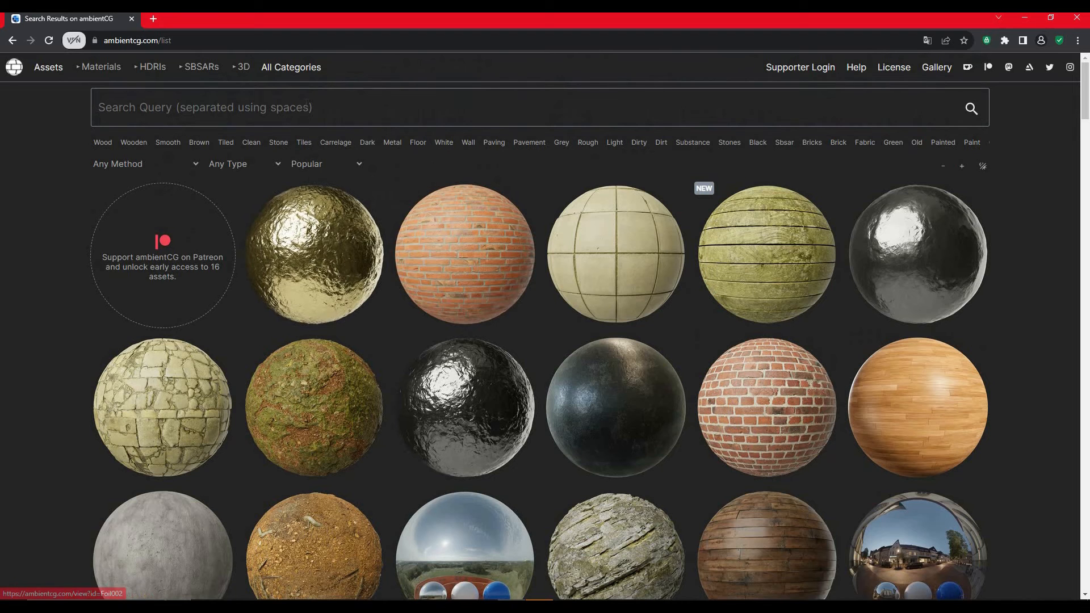
pyautogui.write('roa')
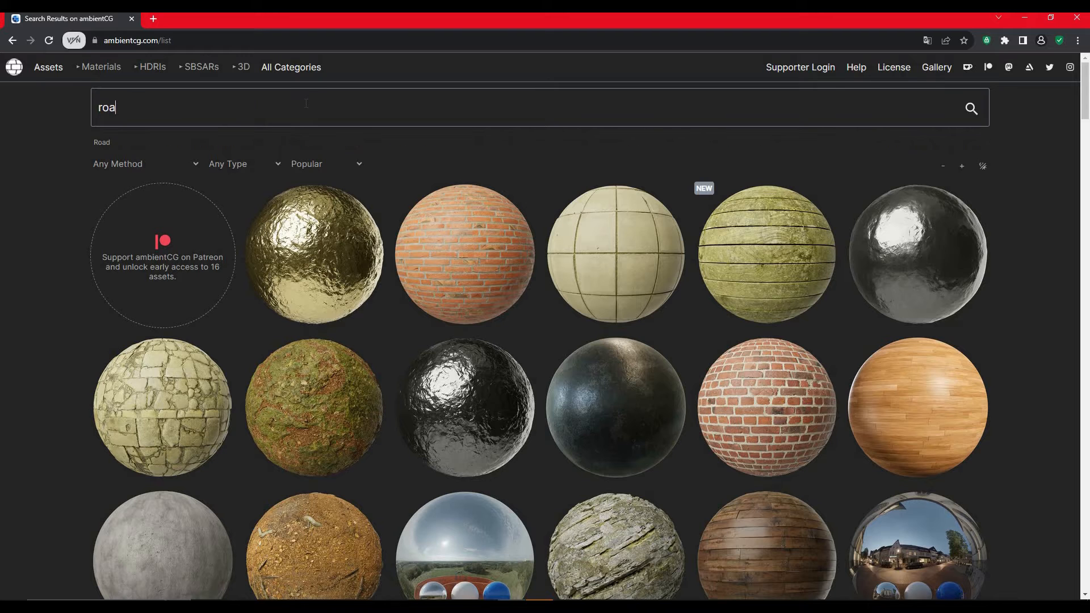
pyautogui.write('d')
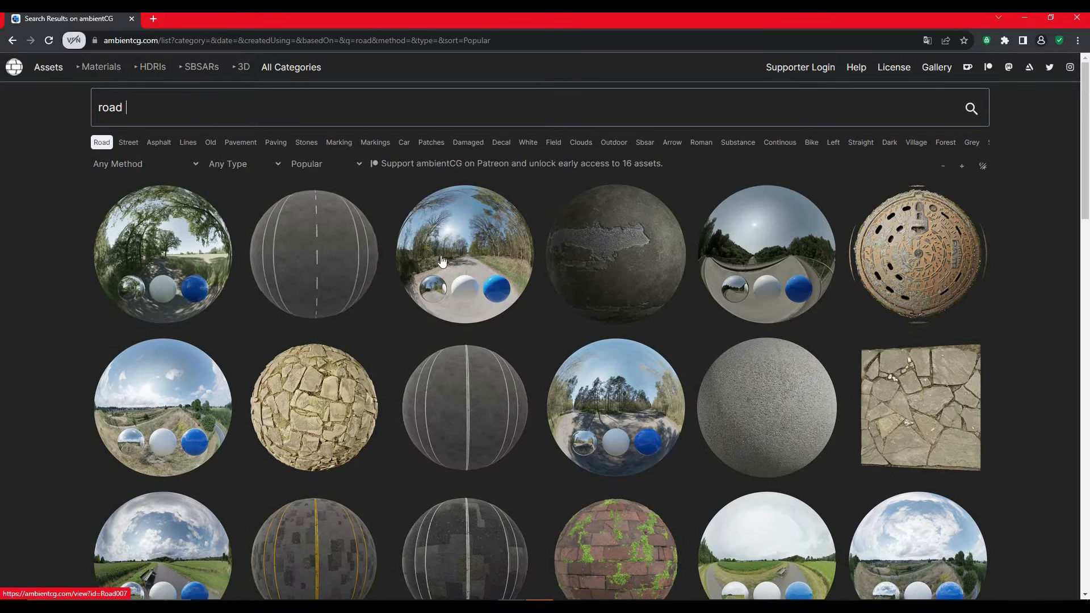
pyautogui.scroll(-3)
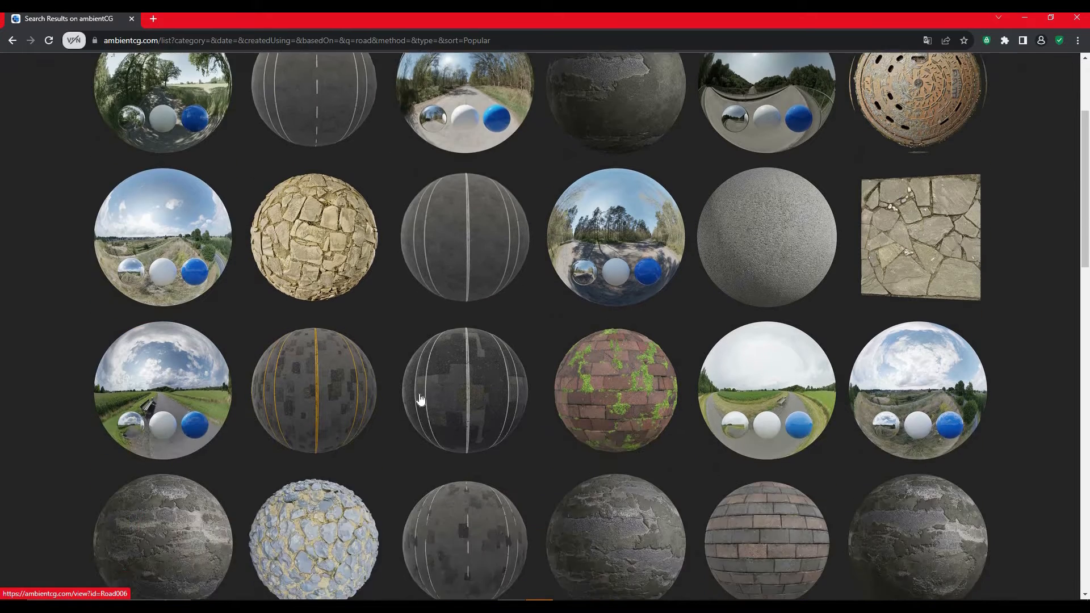
pyautogui.scroll(-3)
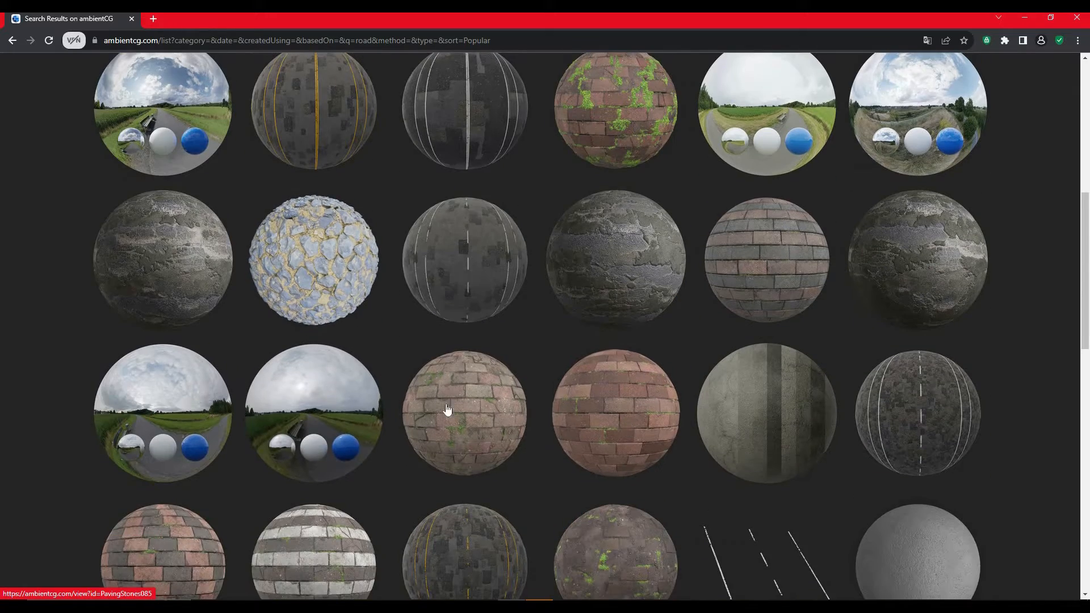
pyautogui.scroll(-3)
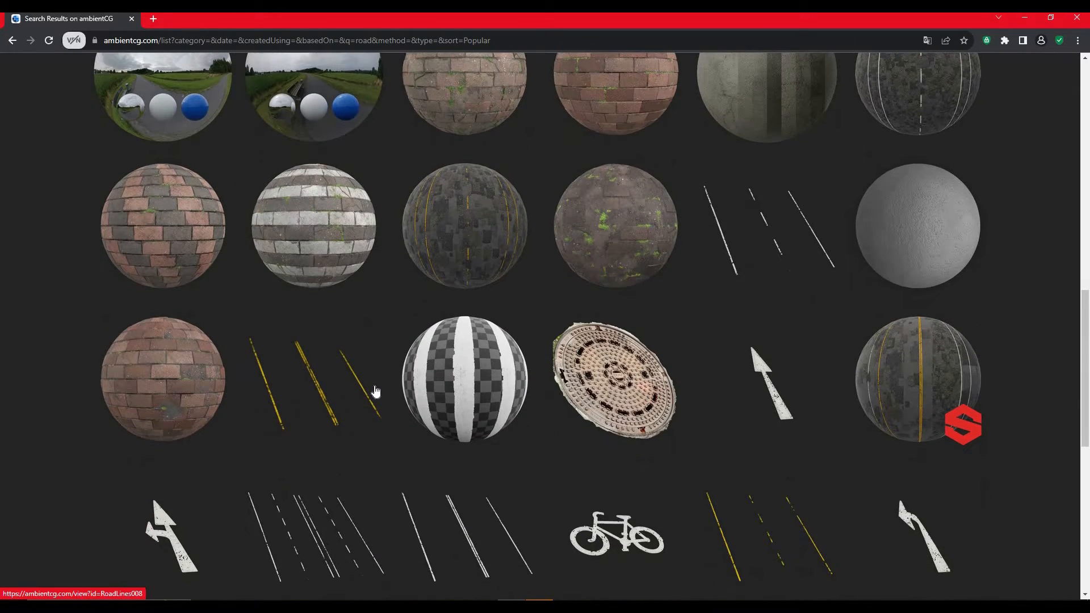
pyautogui.scroll(-3)
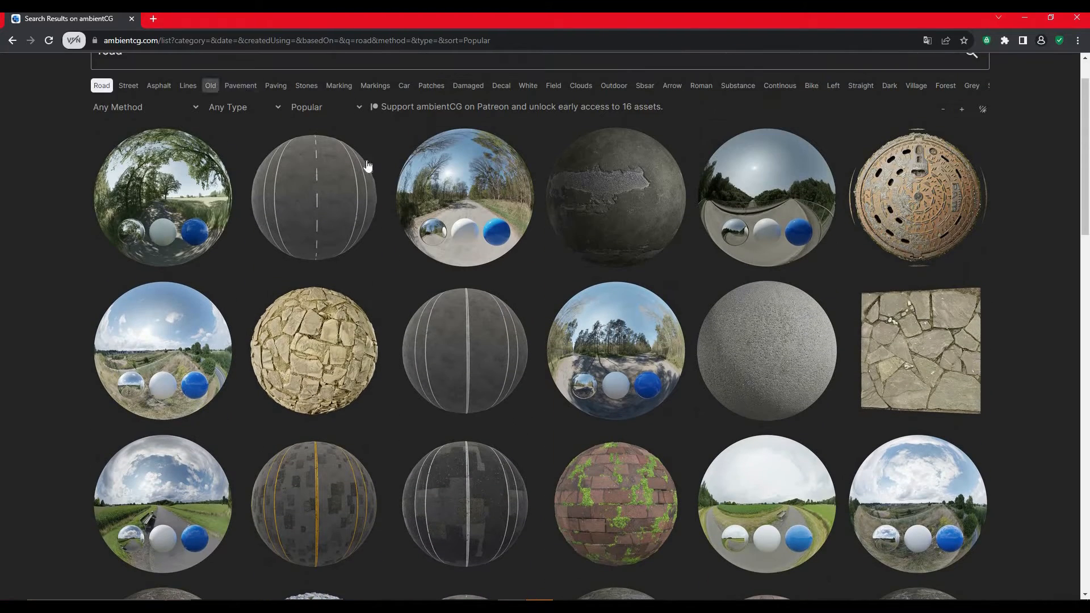
pyautogui.scroll(-3)
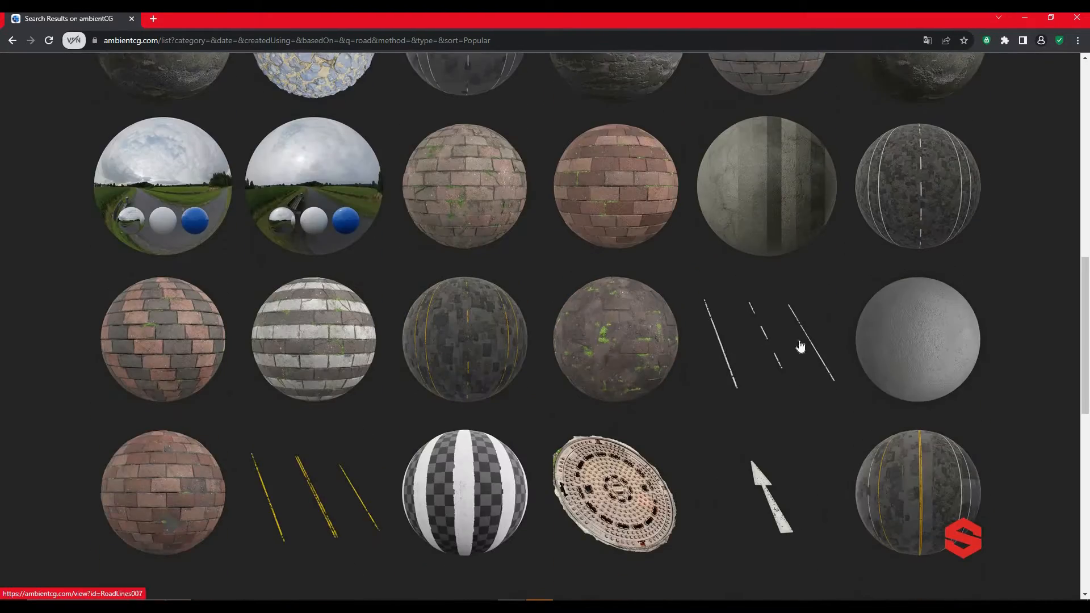
pyautogui.scroll(-3)
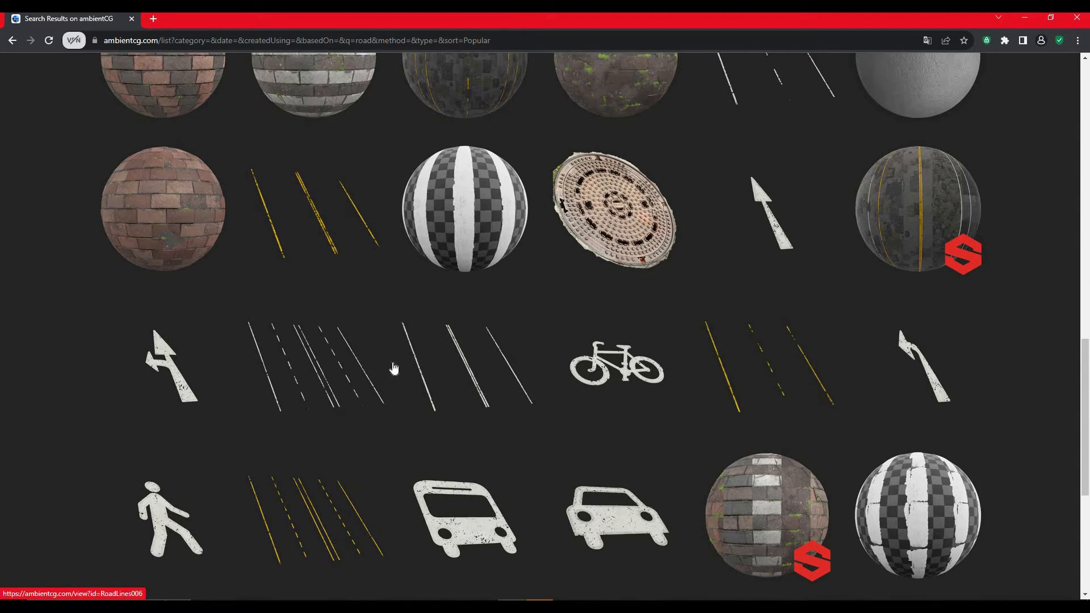
pyautogui.moveTo(354, 379)
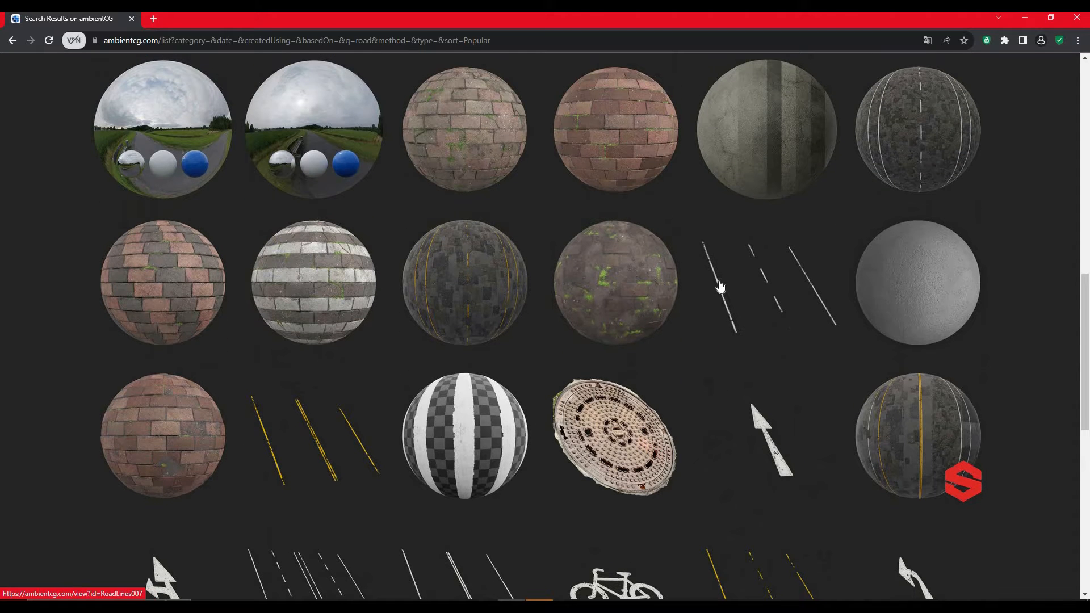
pyautogui.moveTo(727, 300)
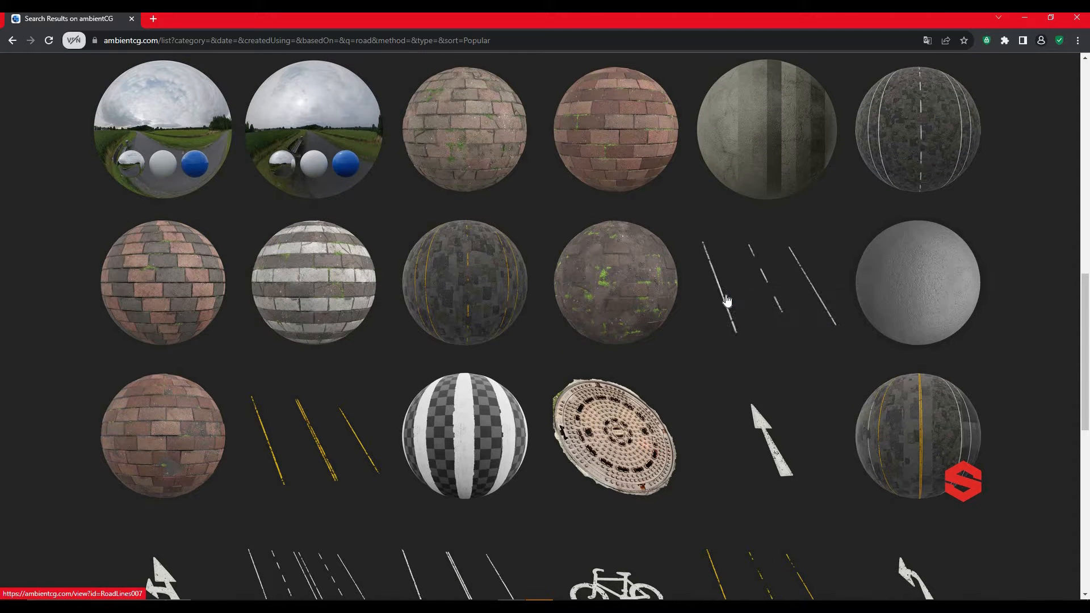
pyautogui.moveTo(727, 300)
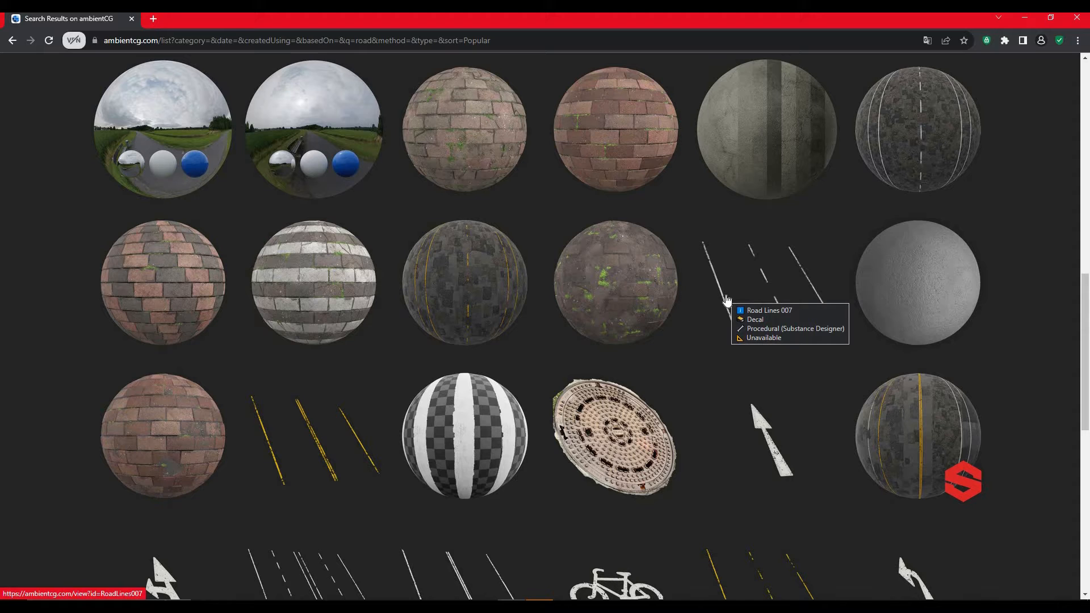
pyautogui.moveTo(741, 307)
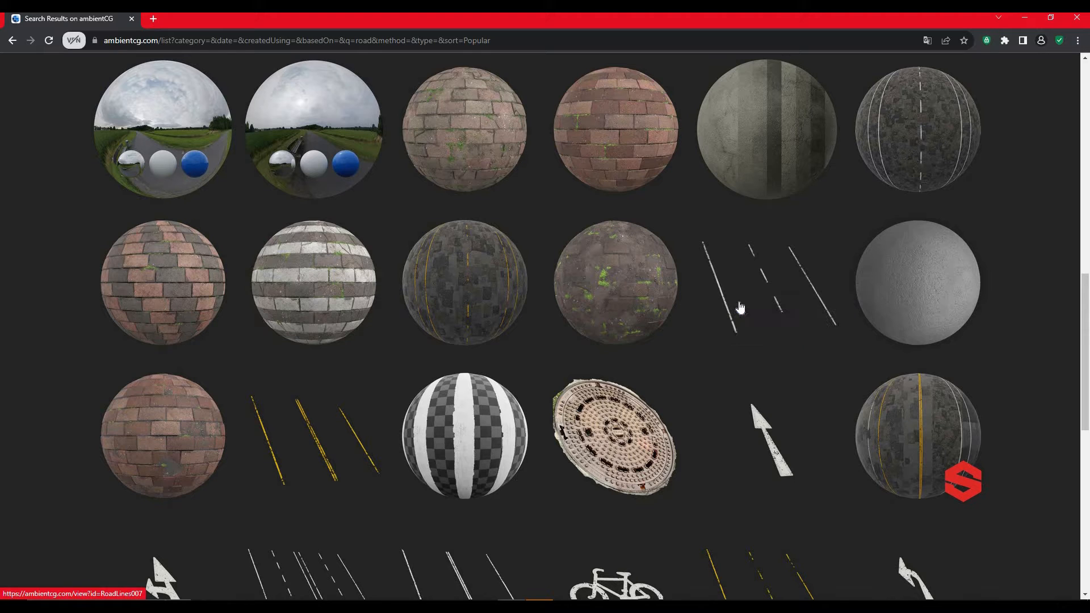
pyautogui.moveTo(740, 308)
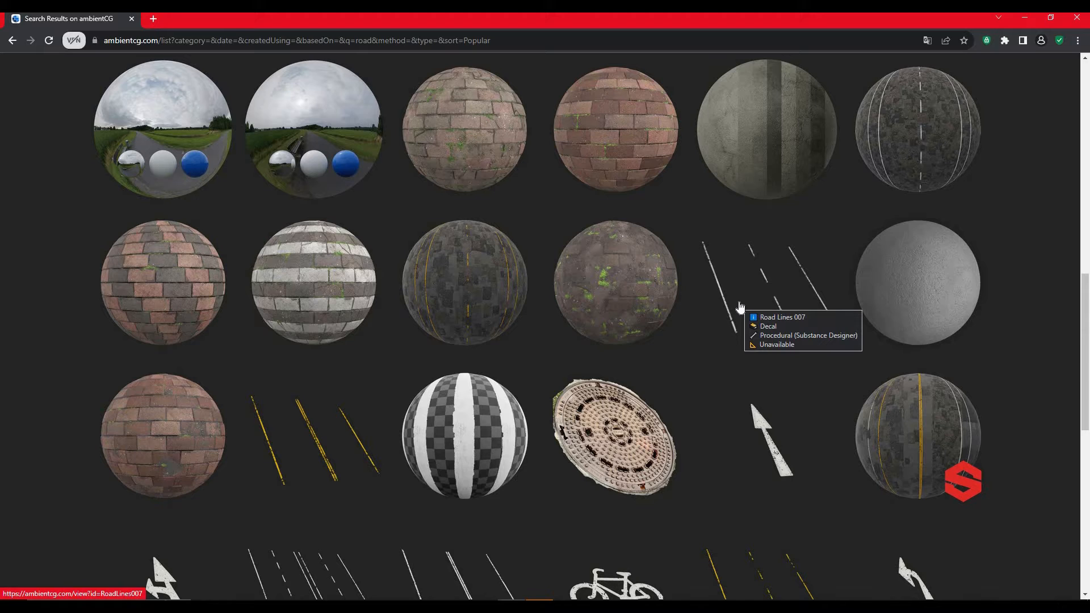
pyautogui.moveTo(738, 310)
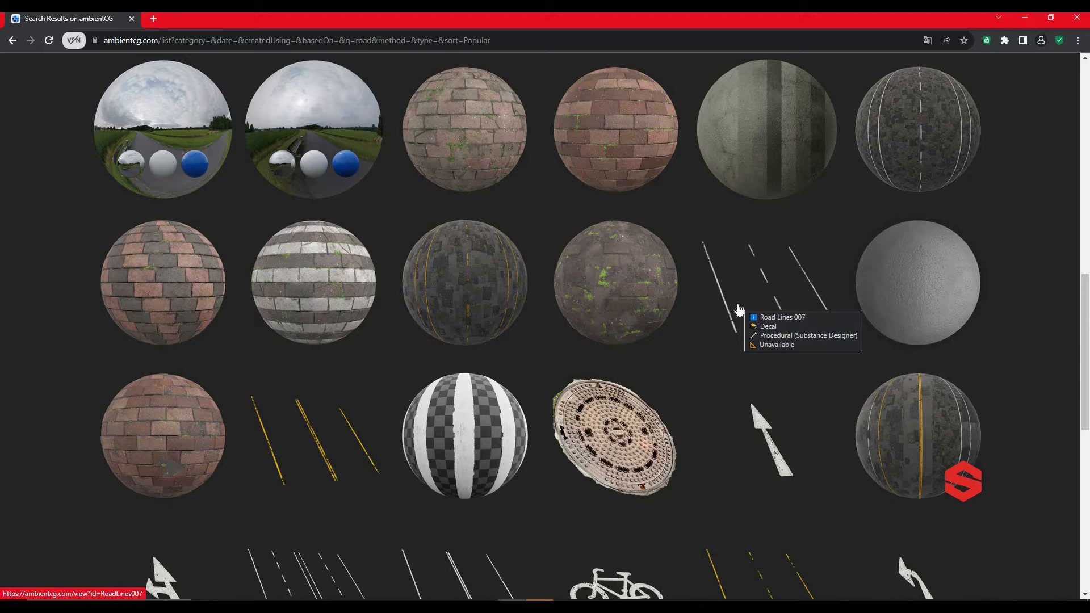
pyautogui.scroll(-3)
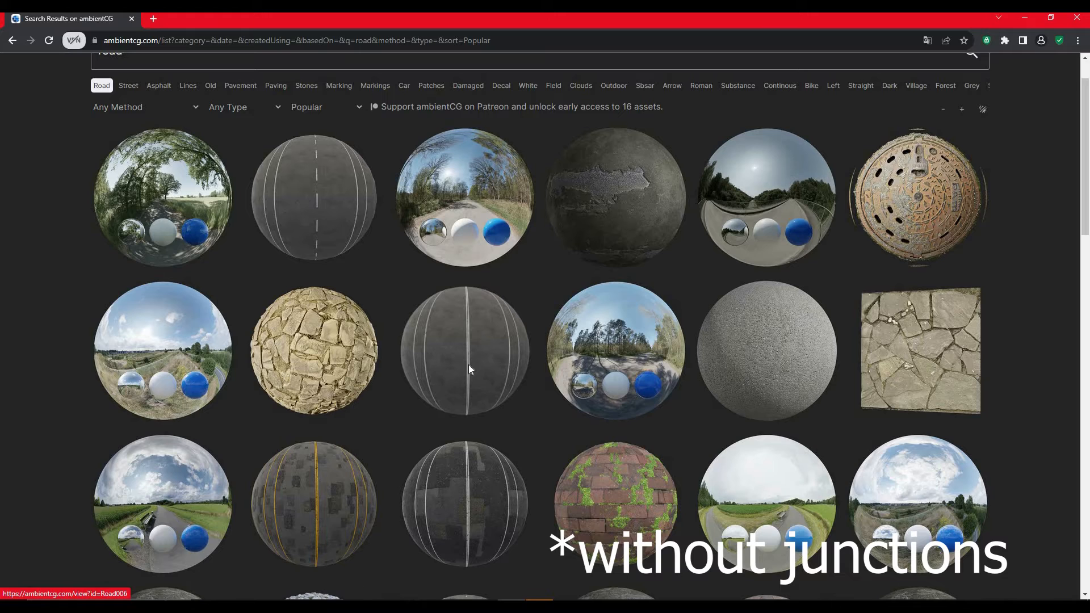
# Open the Road 006 asset page from the search results
pyautogui.click(464, 351)
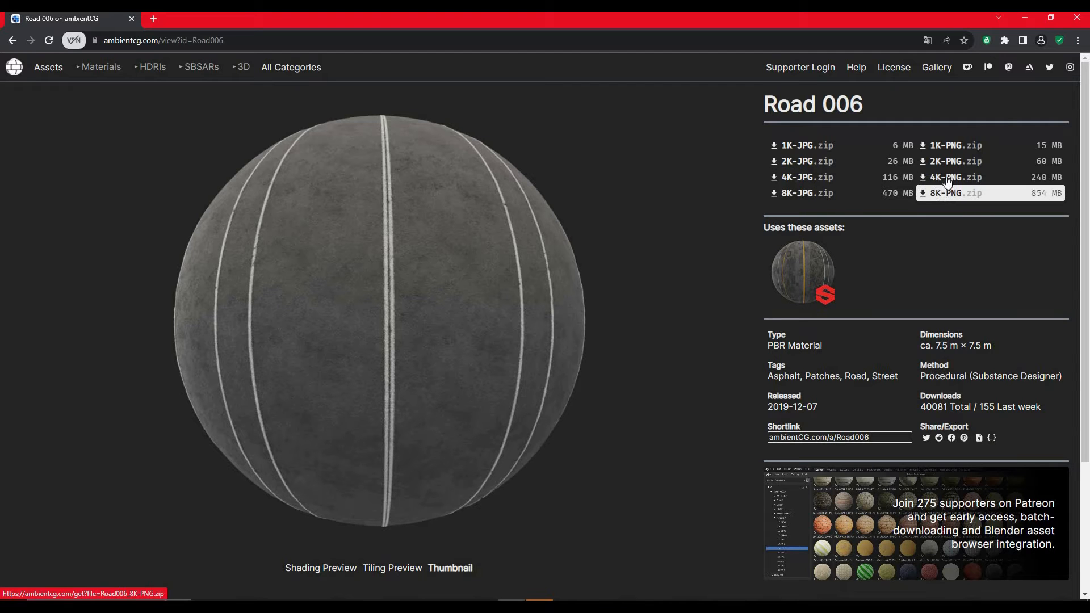
pyautogui.moveTo(803, 178)
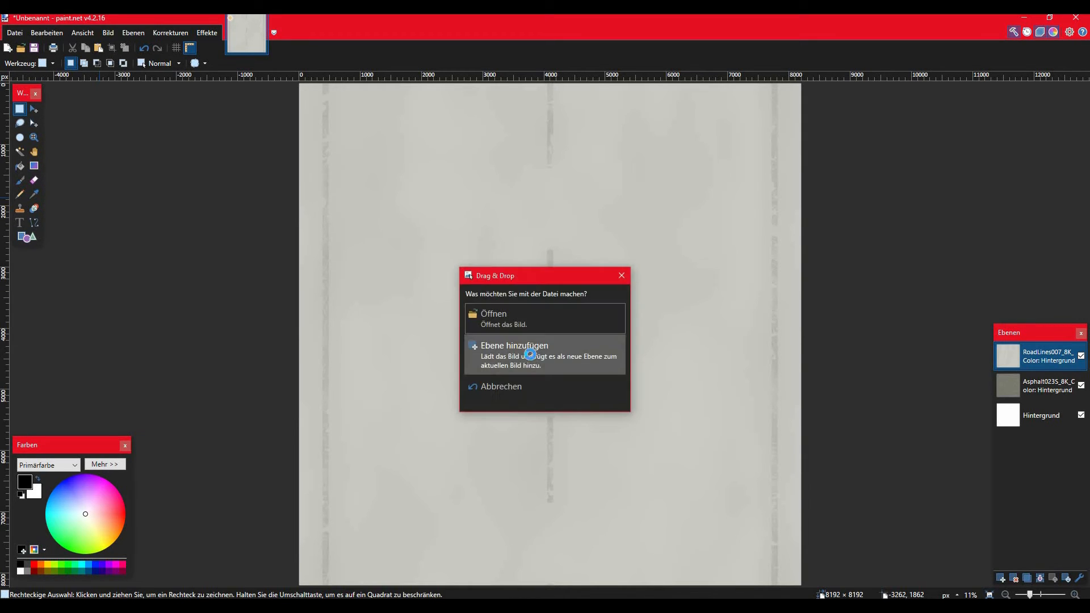
# Add the opacity map as a new layer, use Magic Wand, and enlarge the Eraser brush
pyautogui.click(514, 346)
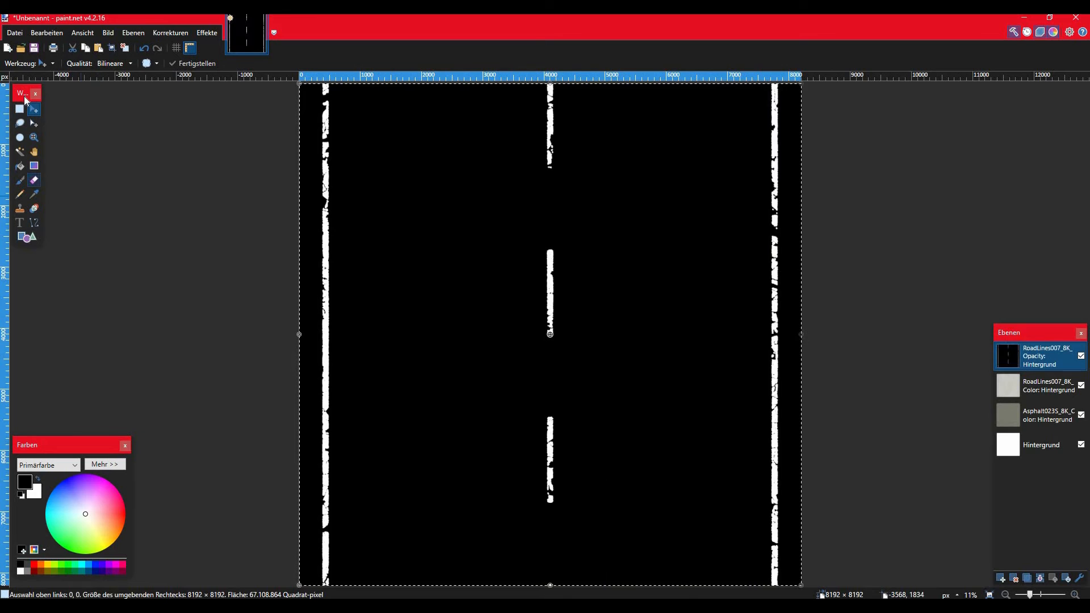
pyautogui.click(19, 109)
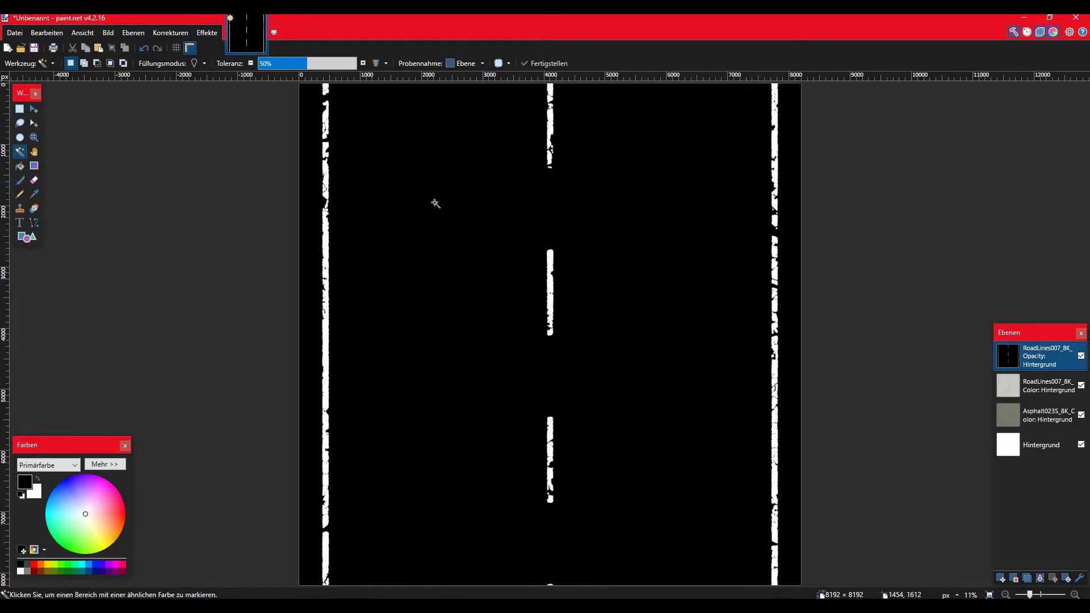
pyautogui.moveTo(423, 249)
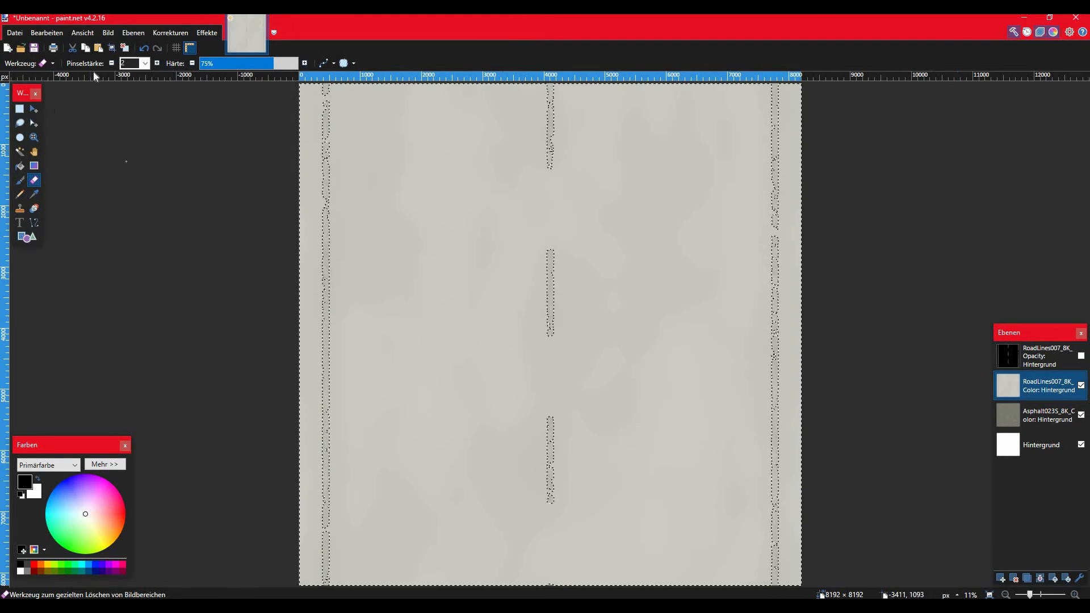
pyautogui.click(145, 63)
pyautogui.write('600')
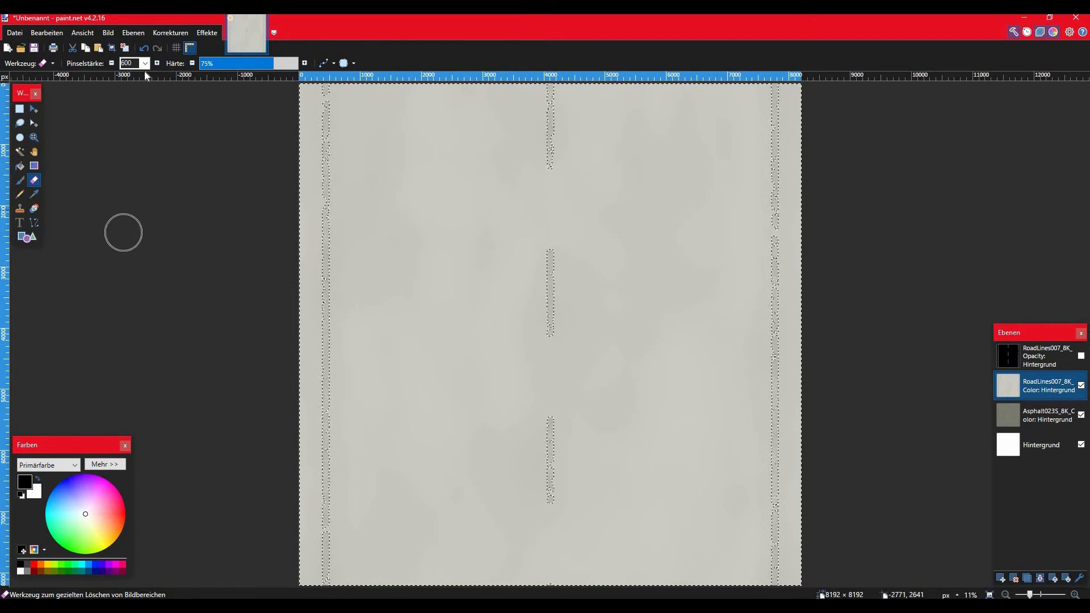
pyautogui.click(145, 63)
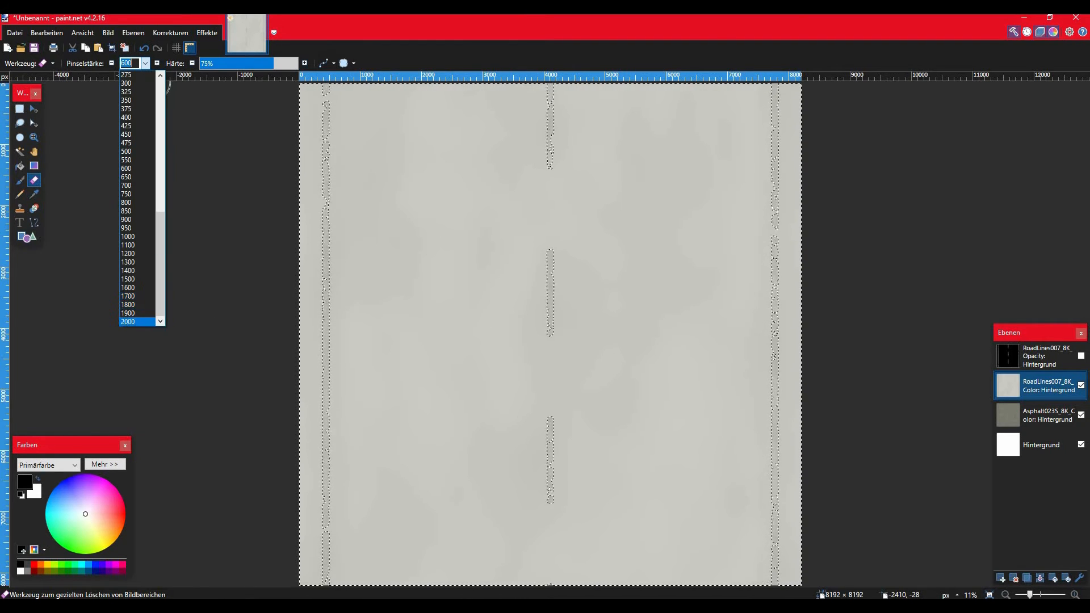
pyautogui.click(127, 322)
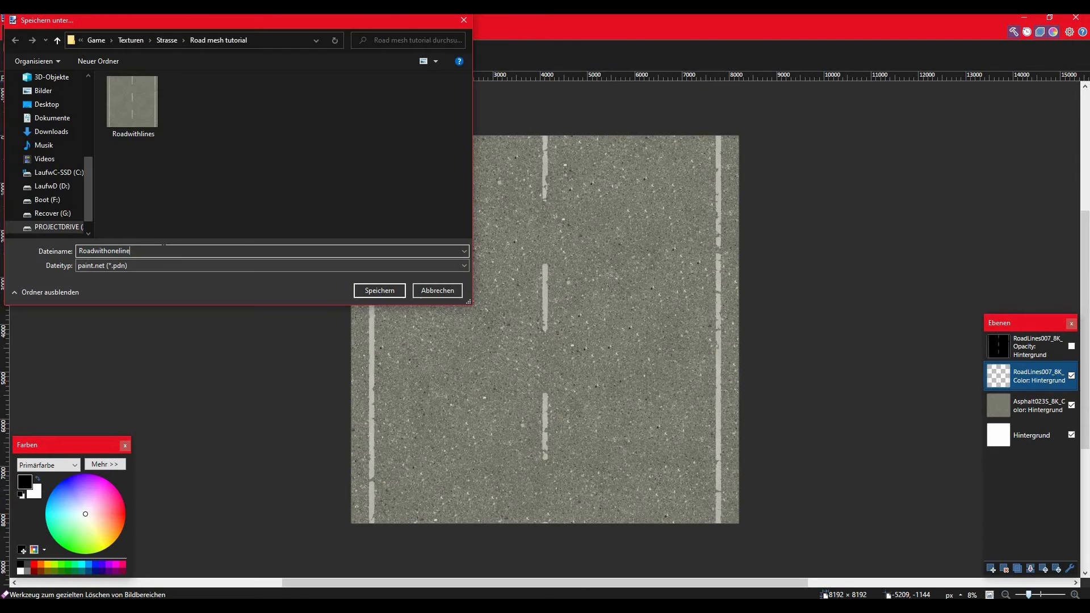
# Name the JPEG file 'roadwithlines' in the Save As dialog
pyautogui.write('roadwith')
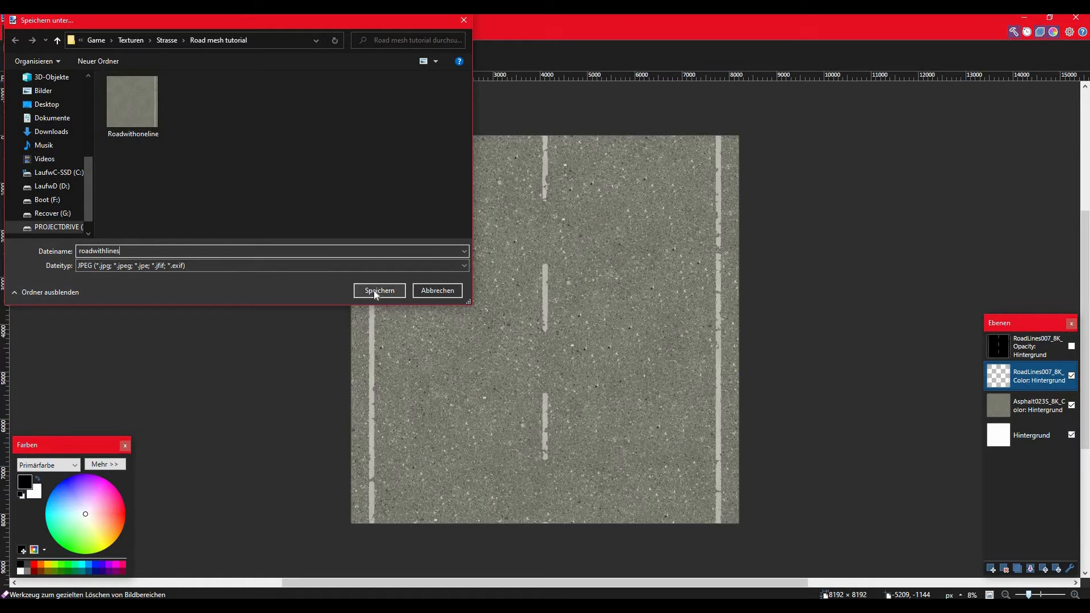
# Save the JPEG, then erase the left edge line and the dashed centre line
pyautogui.click(378, 291)
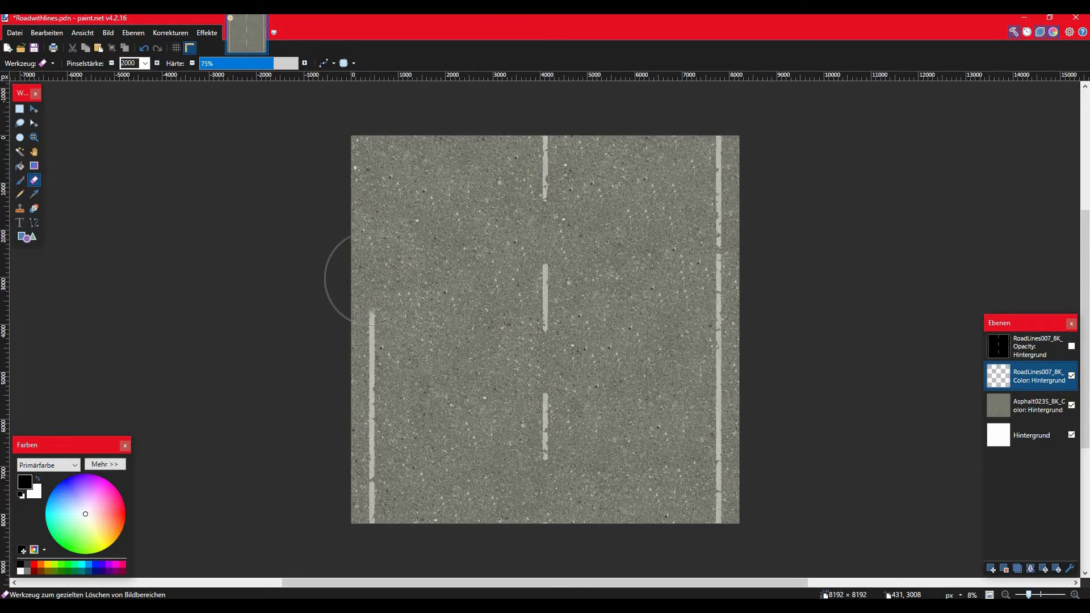
pyautogui.moveTo(369, 279); pyautogui.dragTo(368, 508)
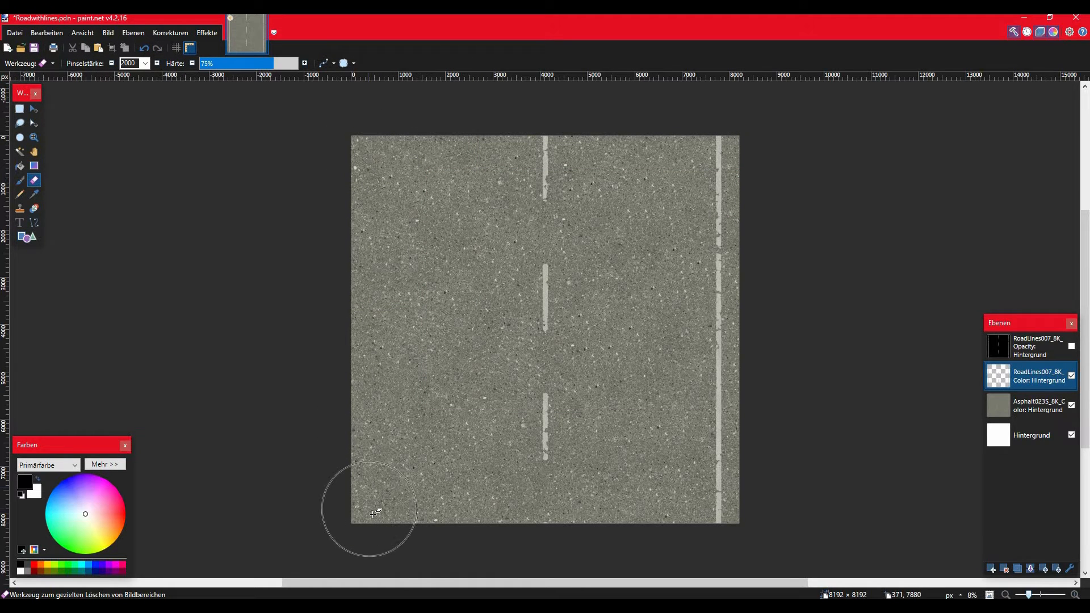
pyautogui.moveTo(521, 511)
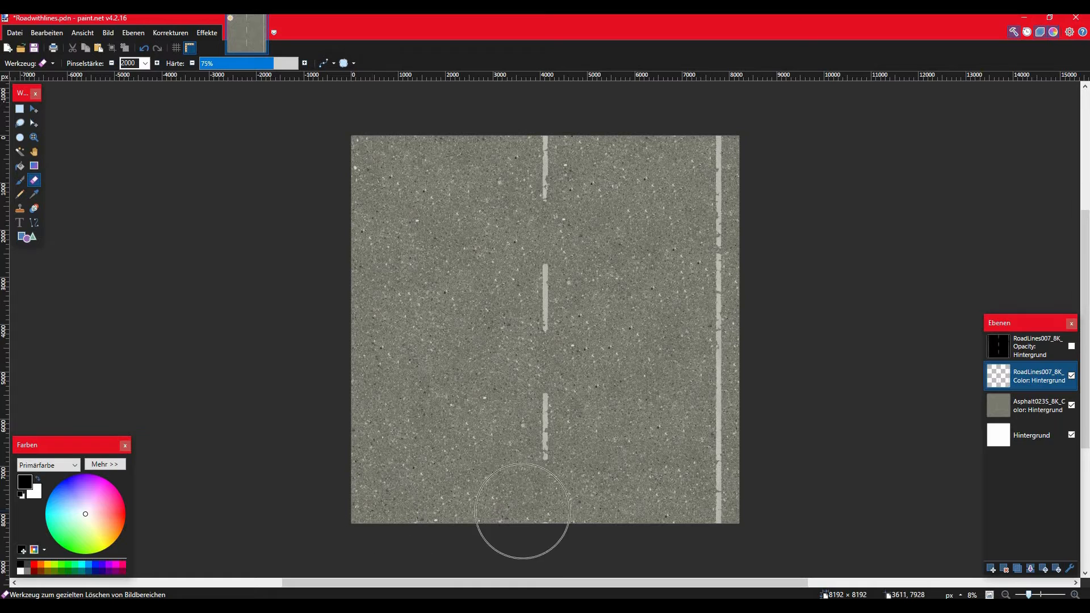
pyautogui.moveTo(521, 515); pyautogui.dragTo(533, 166)
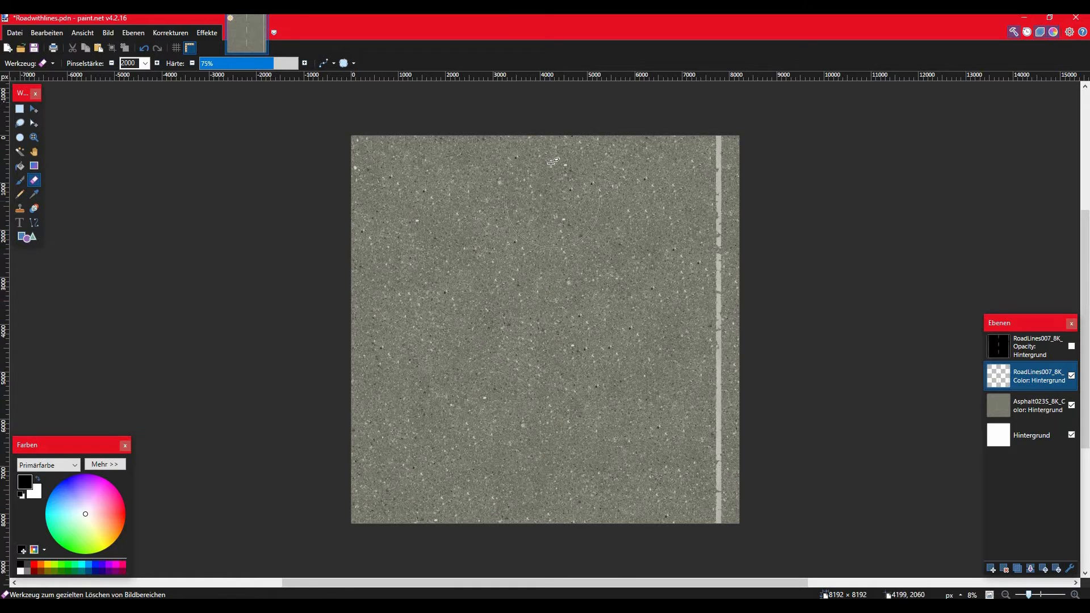
pyautogui.moveTo(542, 167)
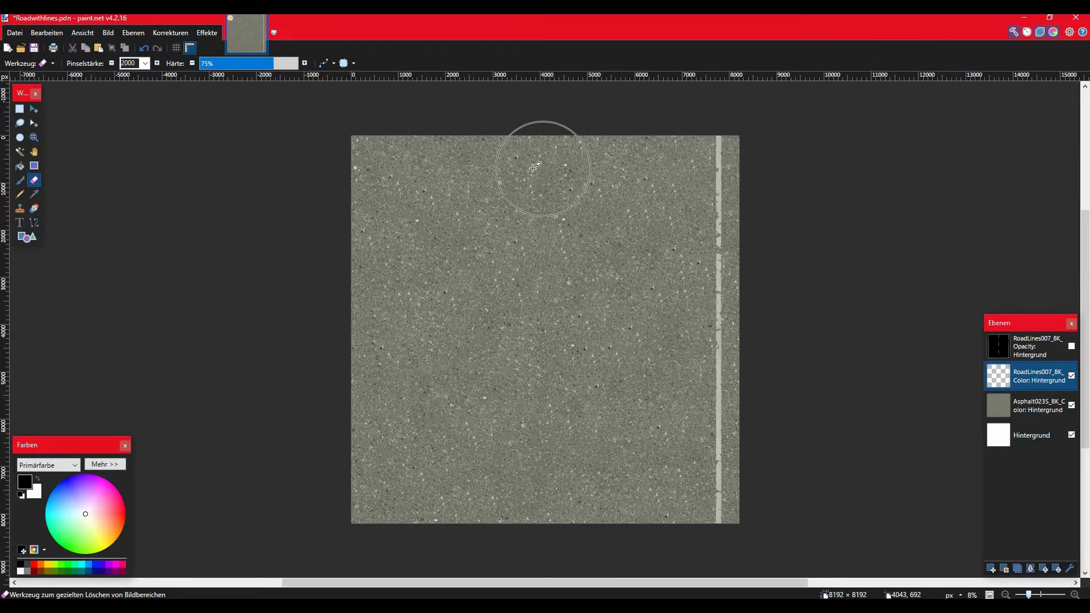
pyautogui.click(13, 33)
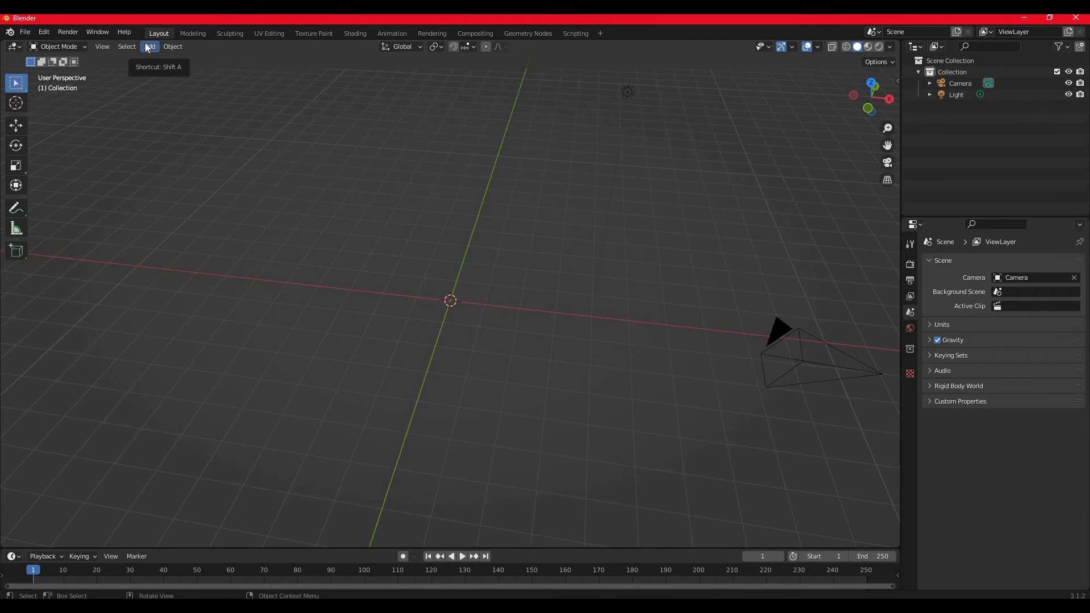
# Choose Add > Image > Images as Planes to open the import browser
pyautogui.click(149, 47)
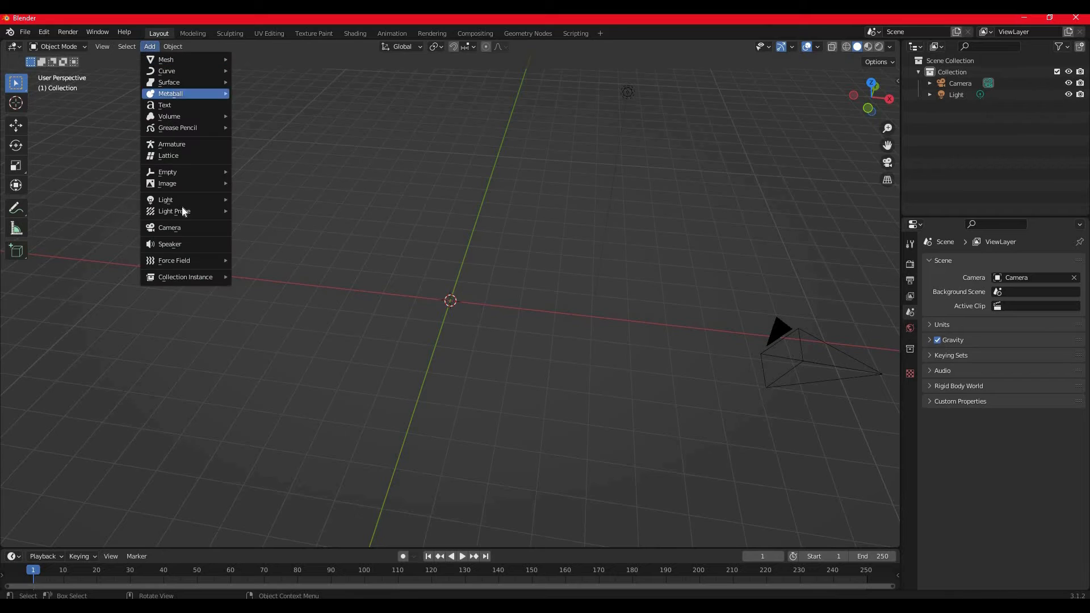
pyautogui.moveTo(167, 183)
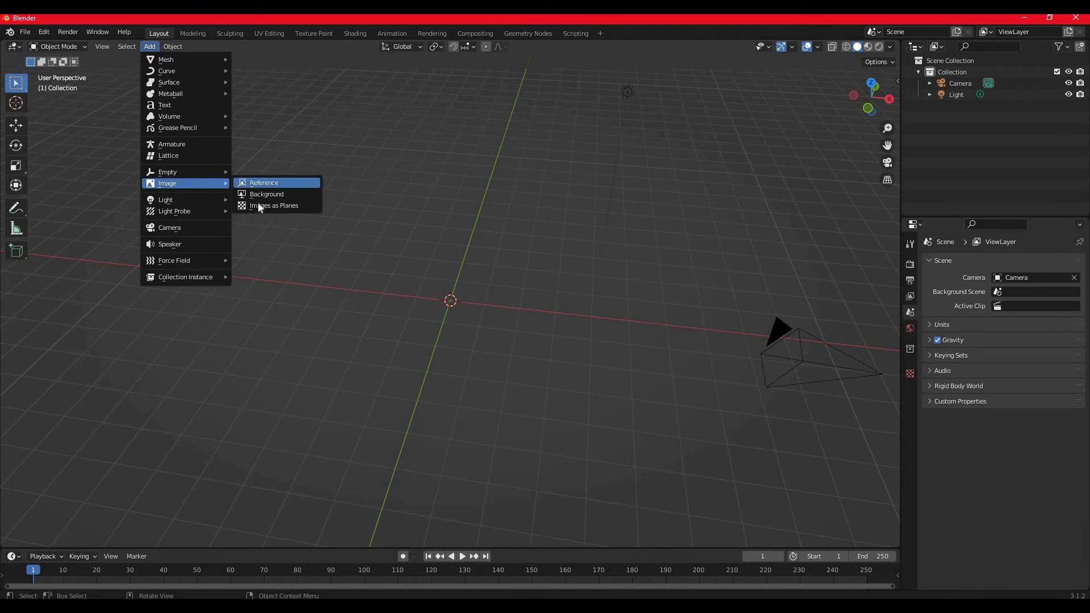
pyautogui.moveTo(274, 205)
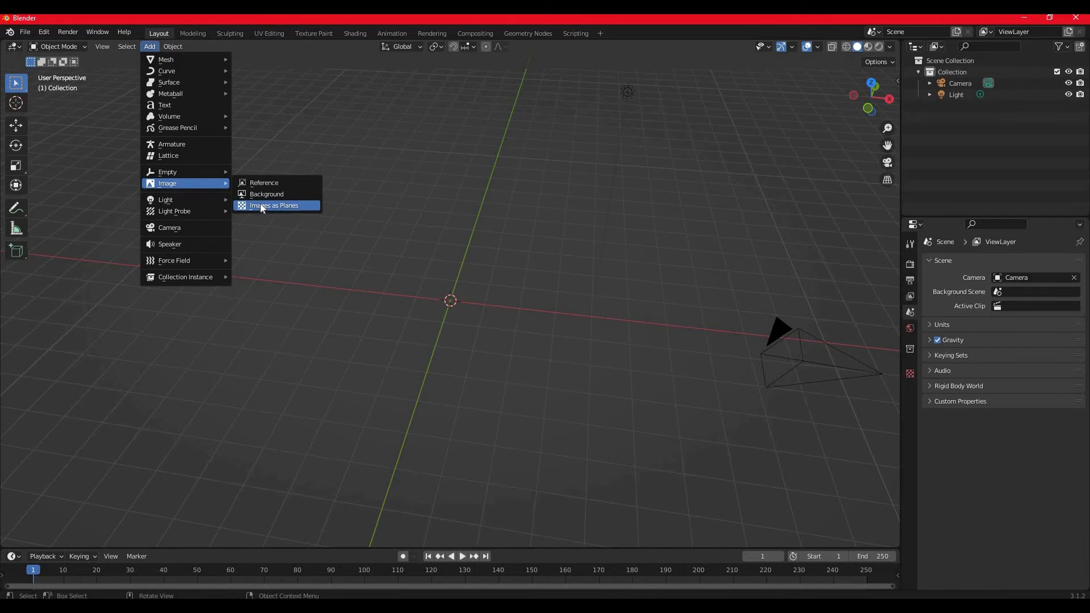
pyautogui.click(272, 205)
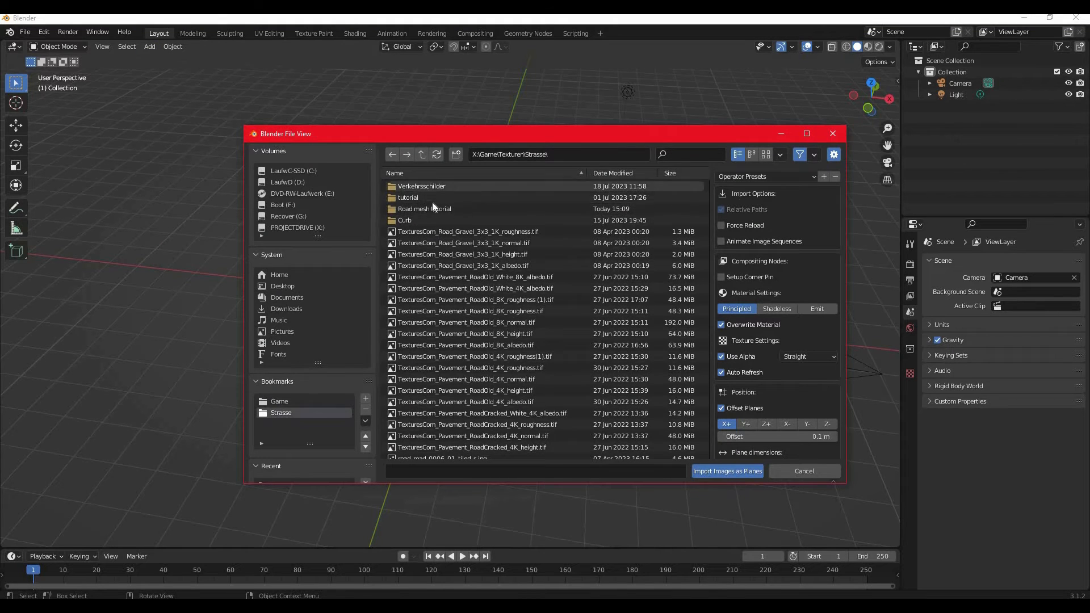
# Import roadwithlines.jpg from the Road mesh tutorial folder as an image plane
pyautogui.doubleClick(424, 208)
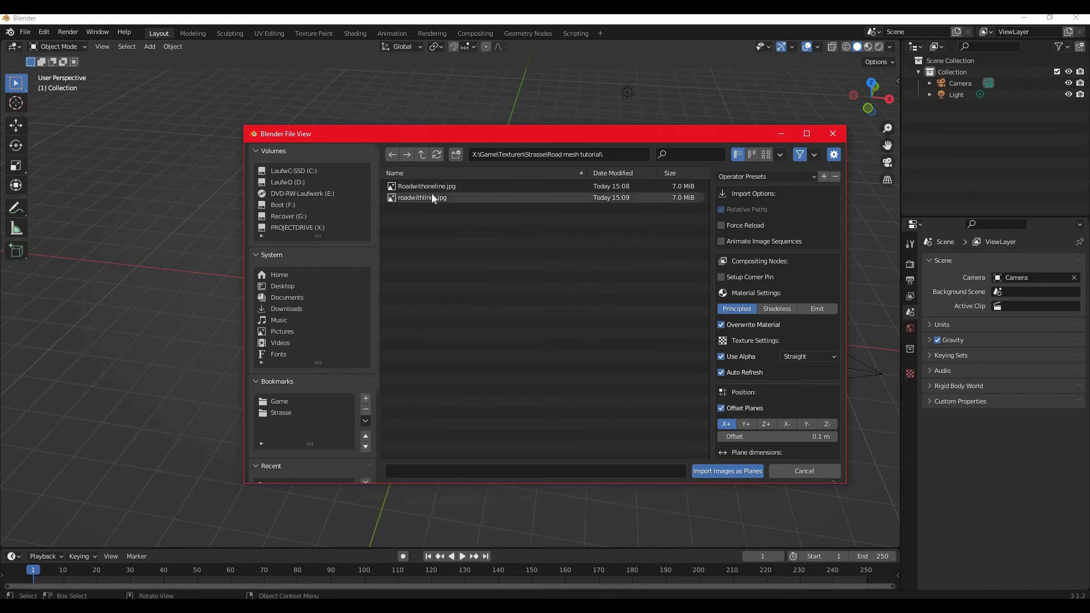
pyautogui.click(422, 198)
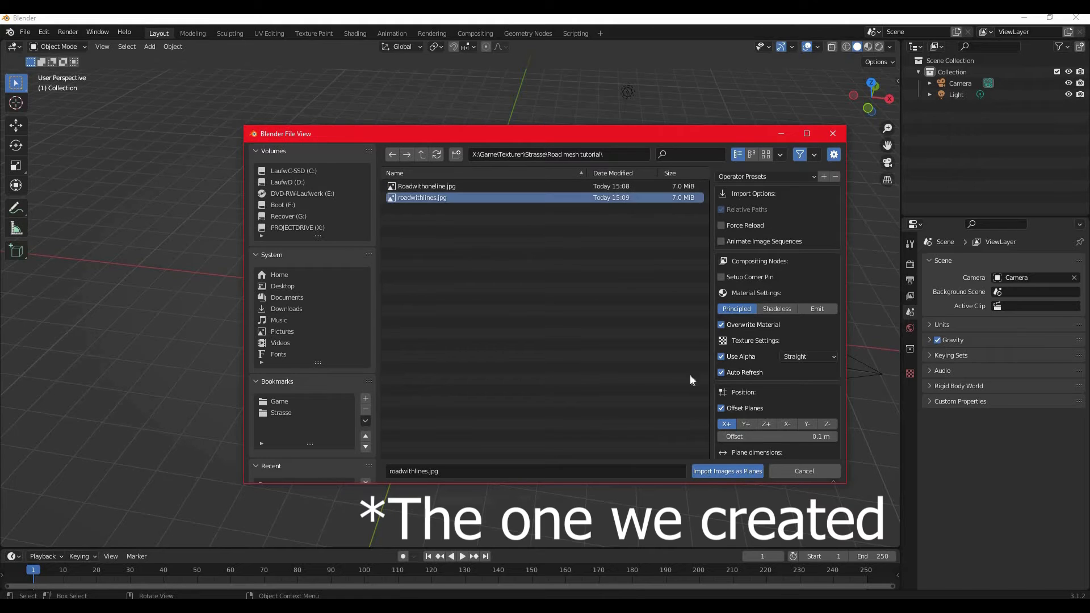
pyautogui.moveTo(685, 448)
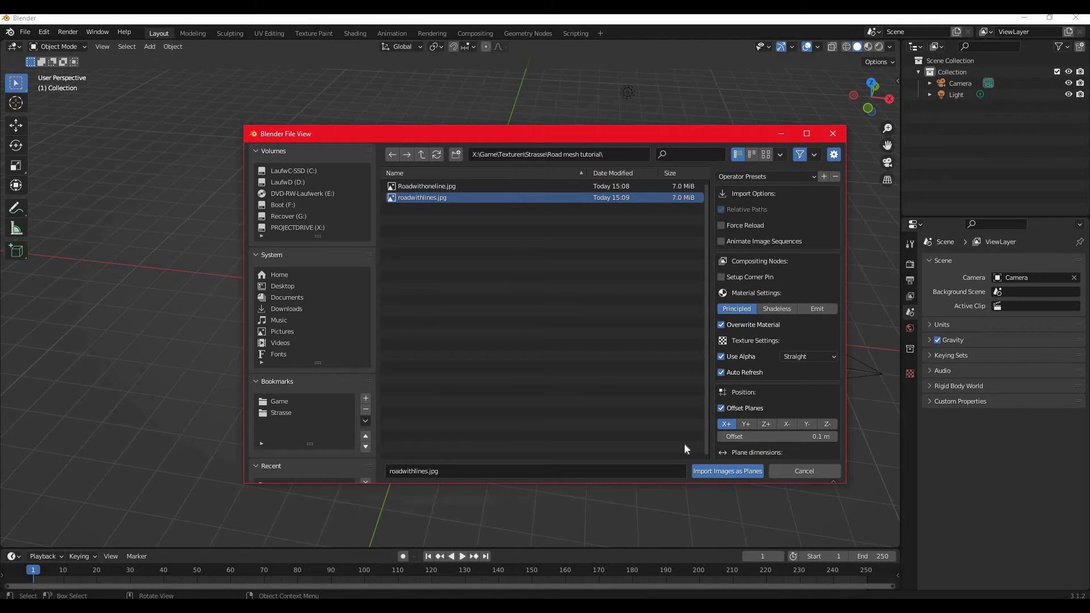
pyautogui.moveTo(728, 471)
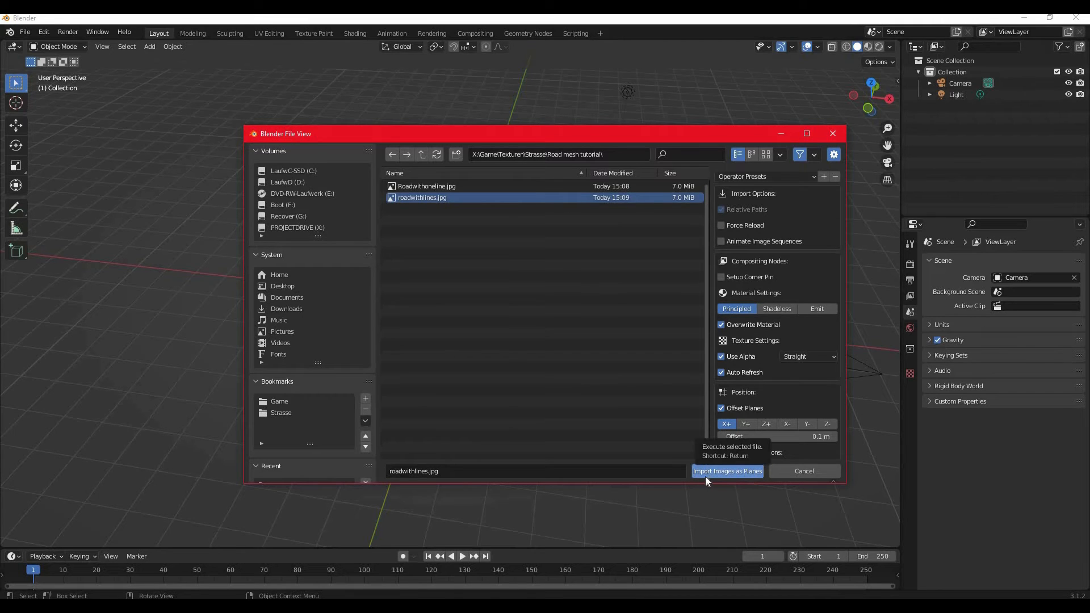
pyautogui.moveTo(718, 477)
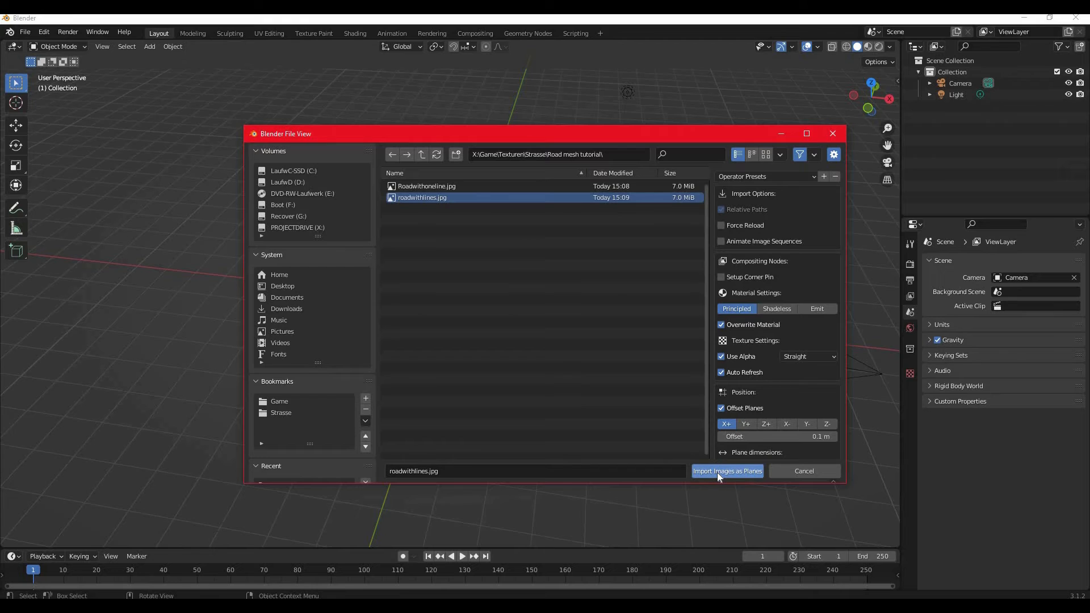
pyautogui.moveTo(727, 471)
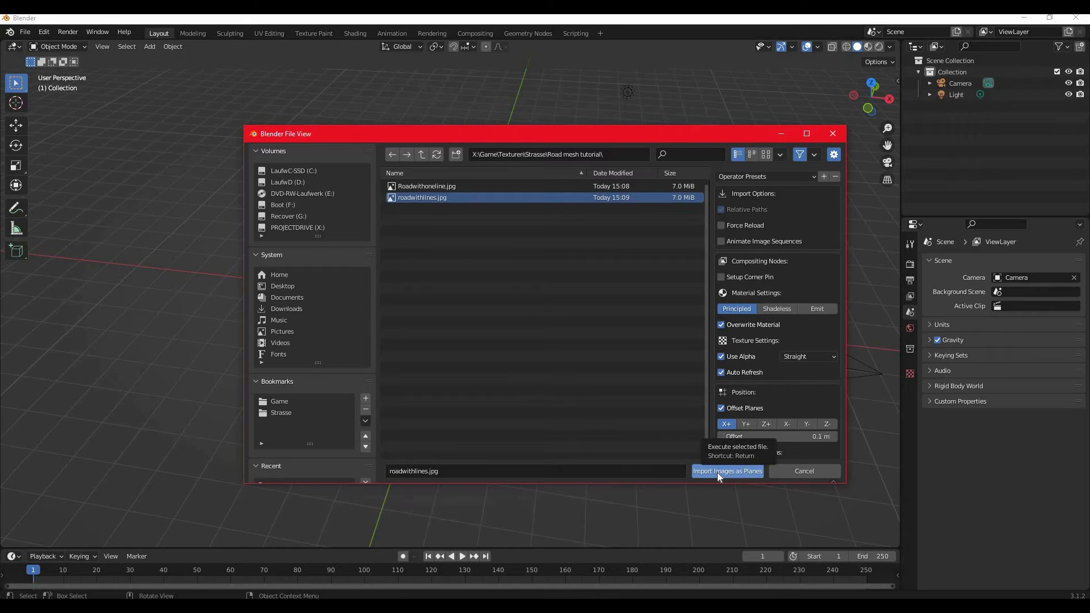
pyautogui.click(727, 471)
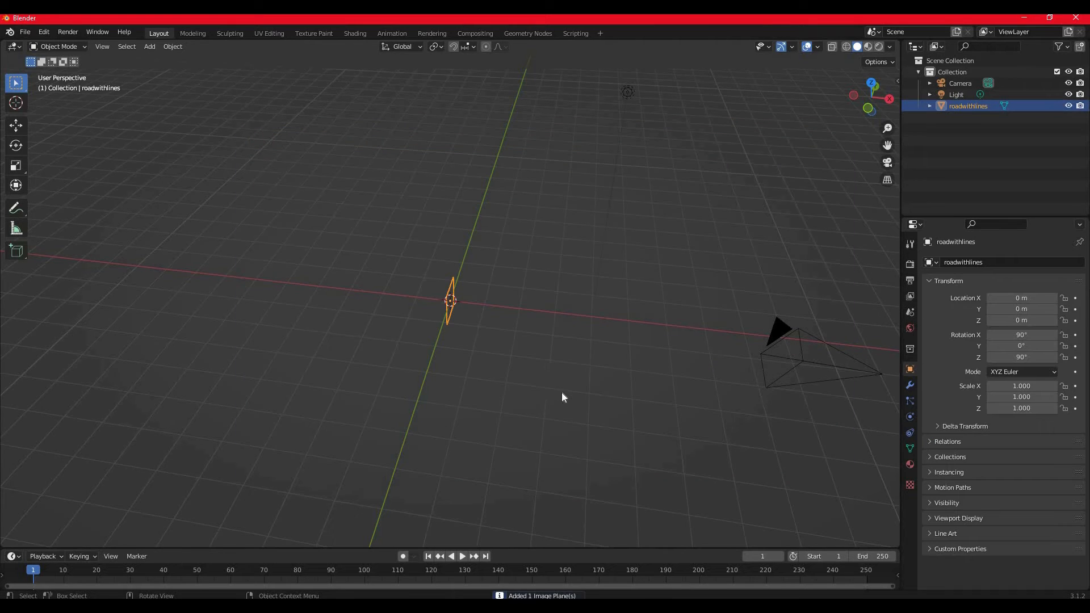
# Set the road plane's X and Z rotation to 0 and enter Edit Mode
pyautogui.moveTo(564, 397); pyautogui.dragTo(571, 294)
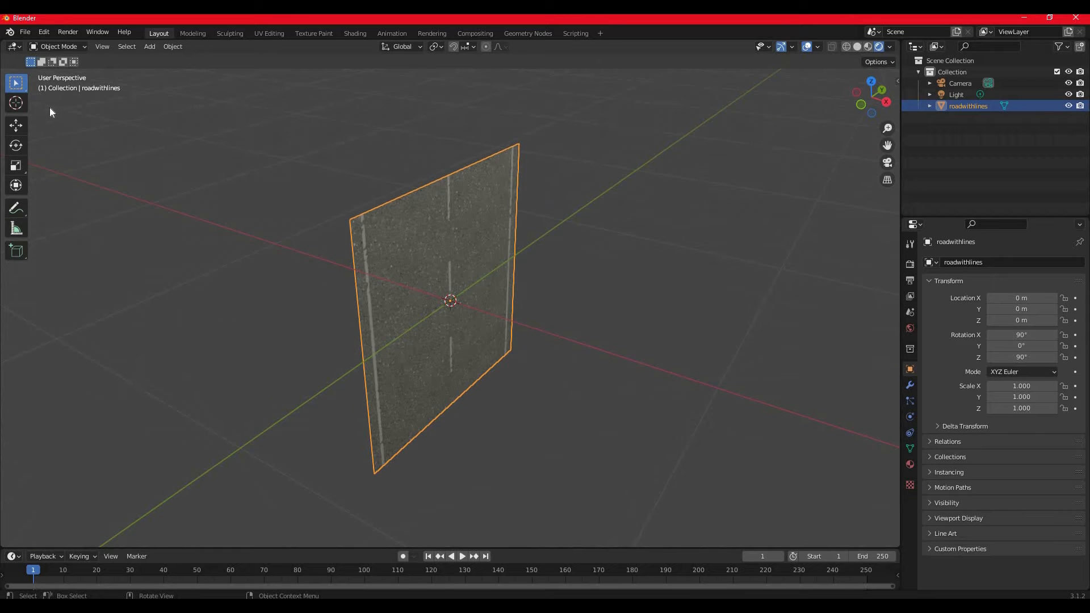
pyautogui.moveTo(14, 140)
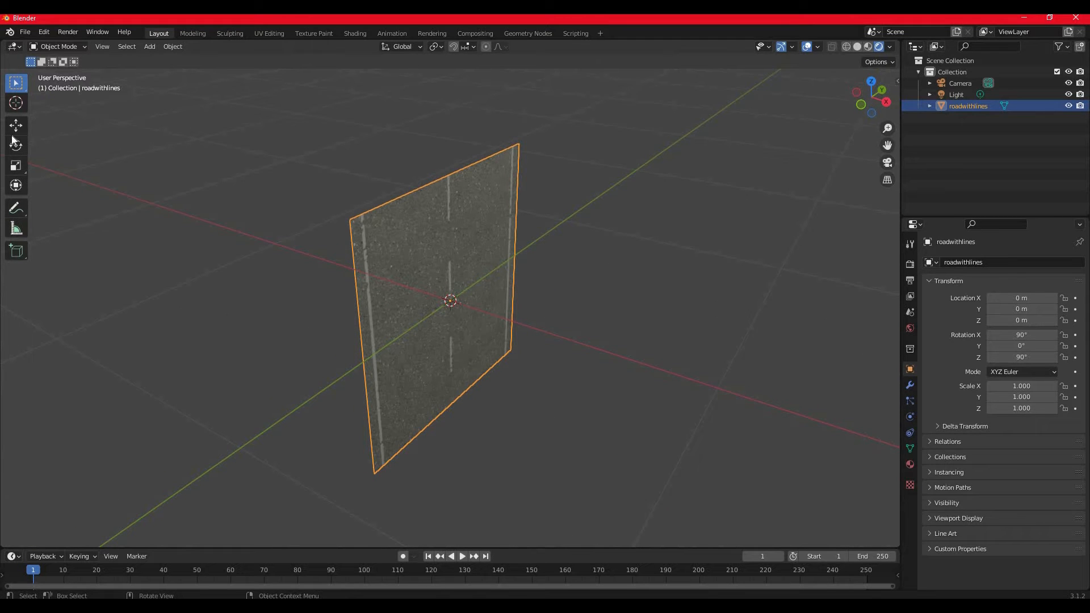
pyautogui.click(15, 145)
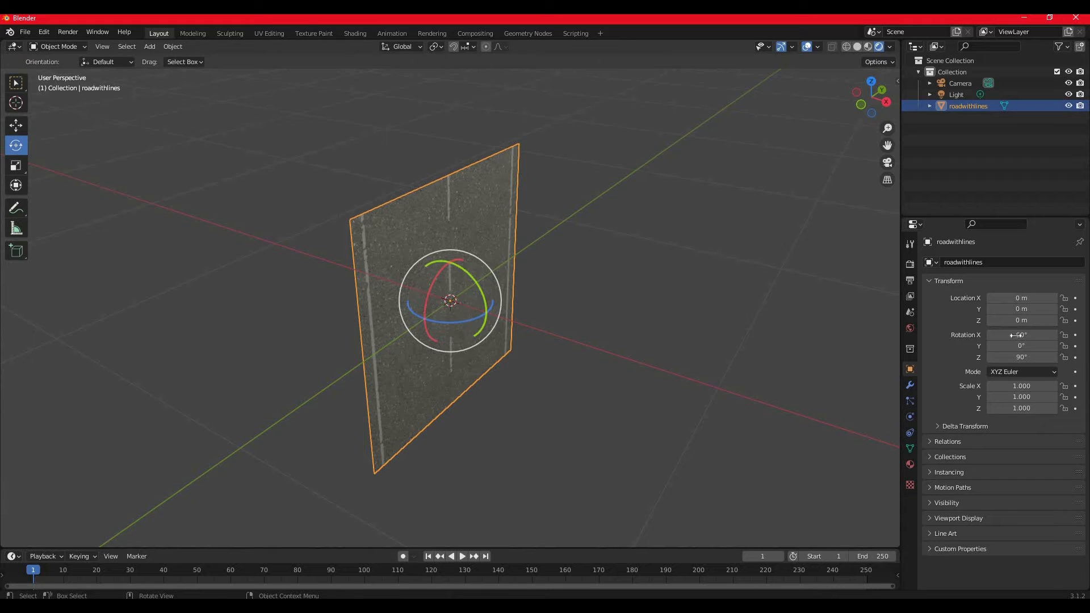
pyautogui.click(1022, 335)
pyautogui.write('0')
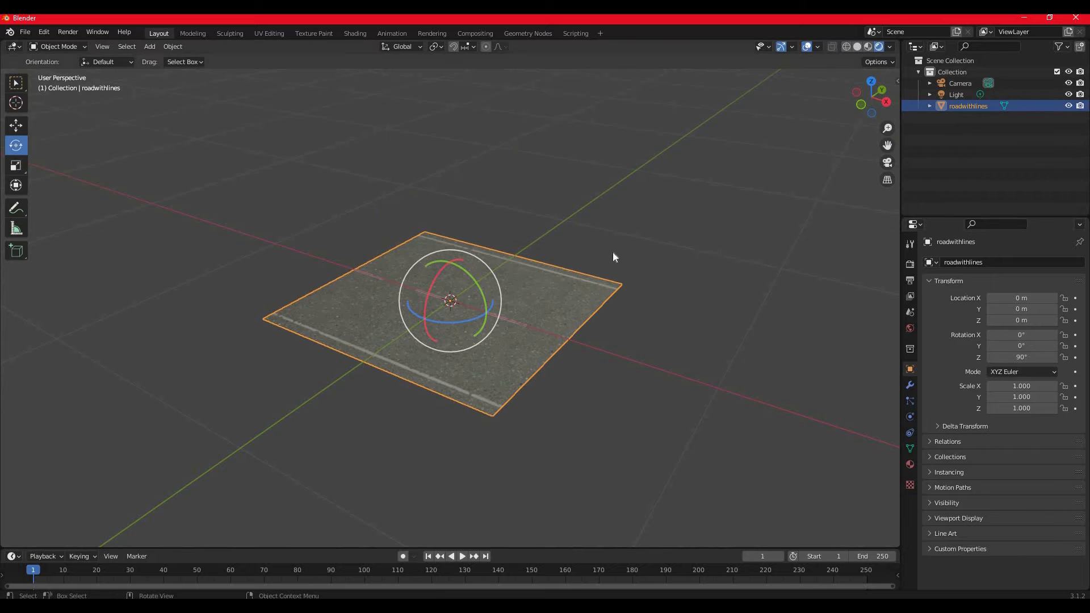
pyautogui.doubleClick(1022, 357)
pyautogui.write('0')
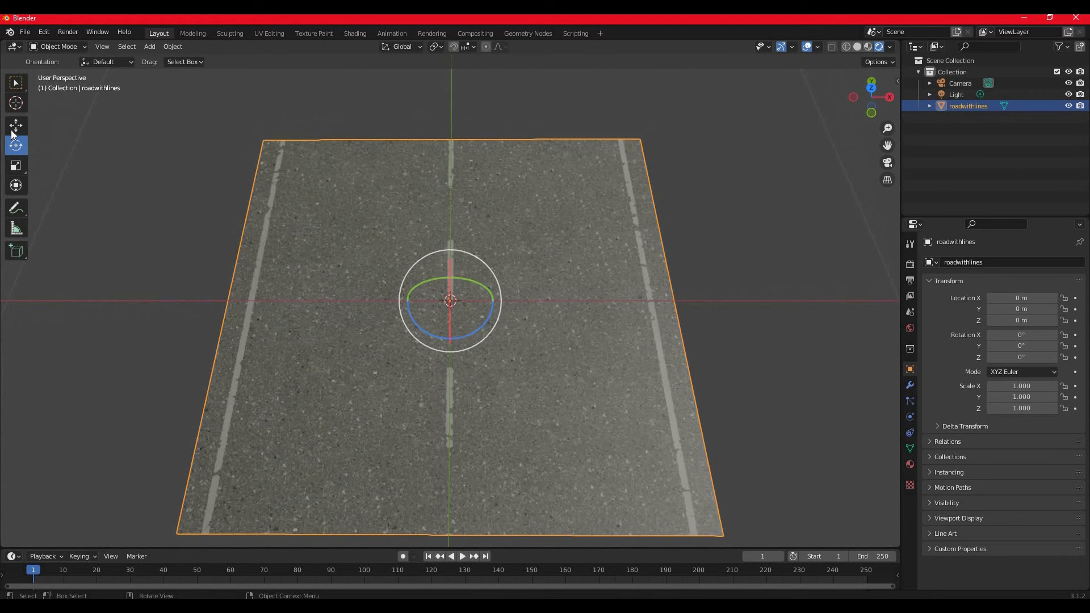
pyautogui.click(16, 125)
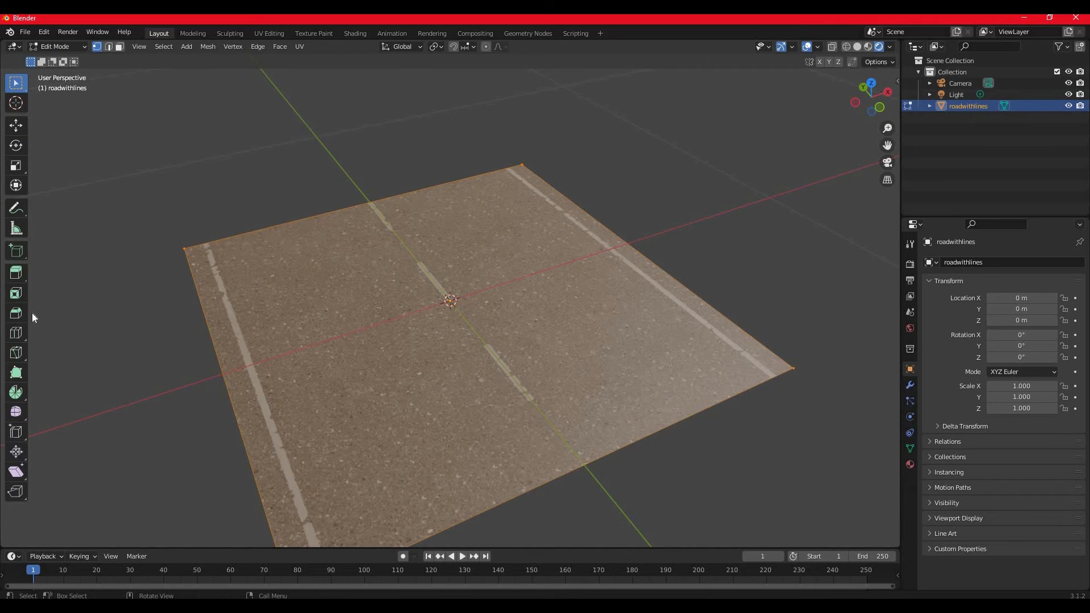
# Loop-cut near the road edges and move the outer edges down along Z
pyautogui.click(16, 333)
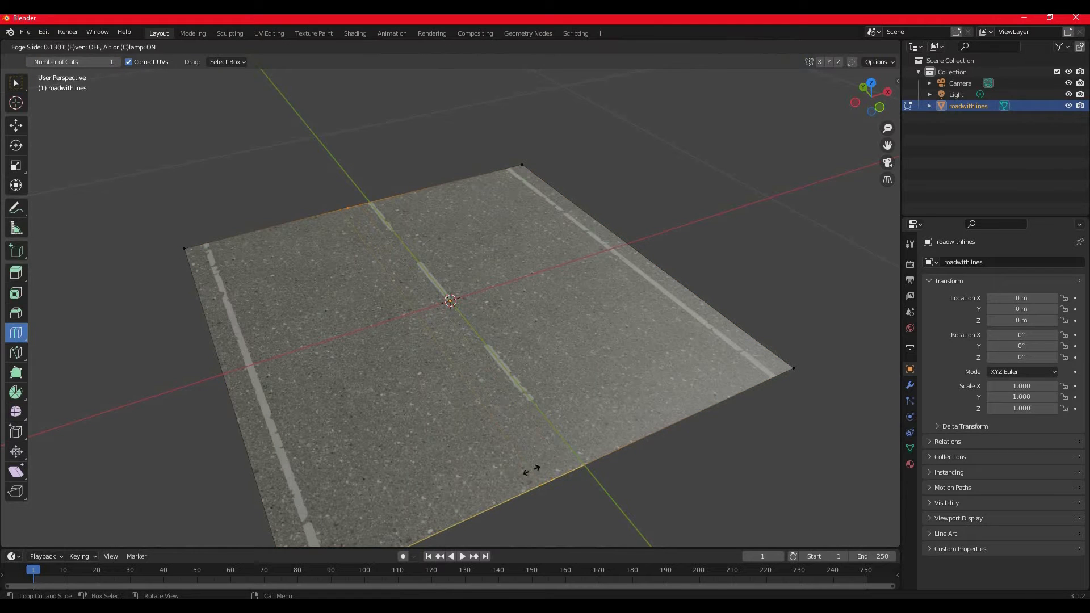
pyautogui.moveTo(533, 469); pyautogui.dragTo(338, 542)
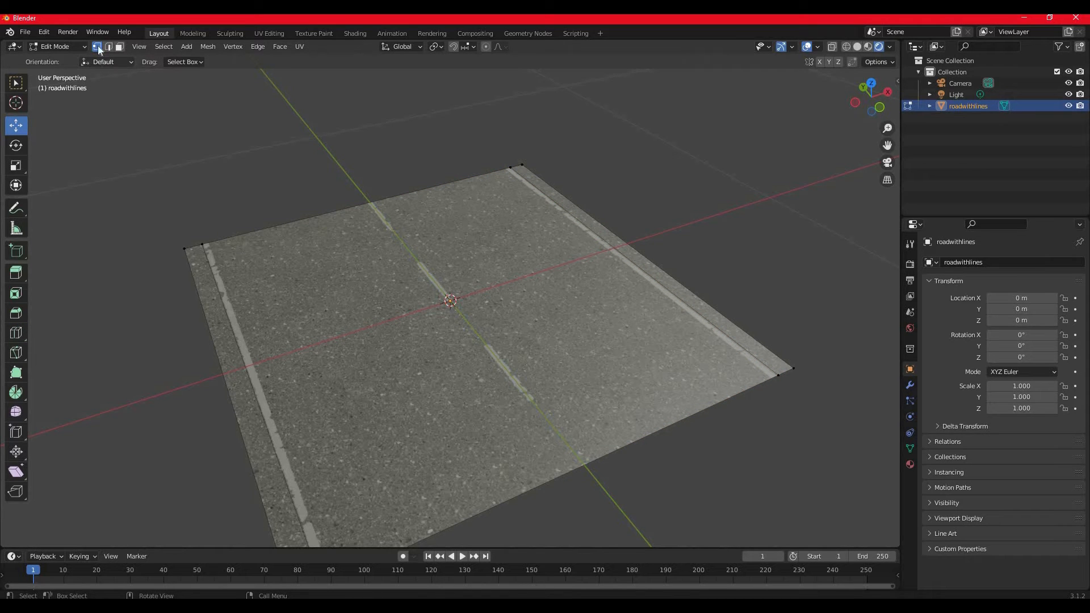
pyautogui.click(109, 47)
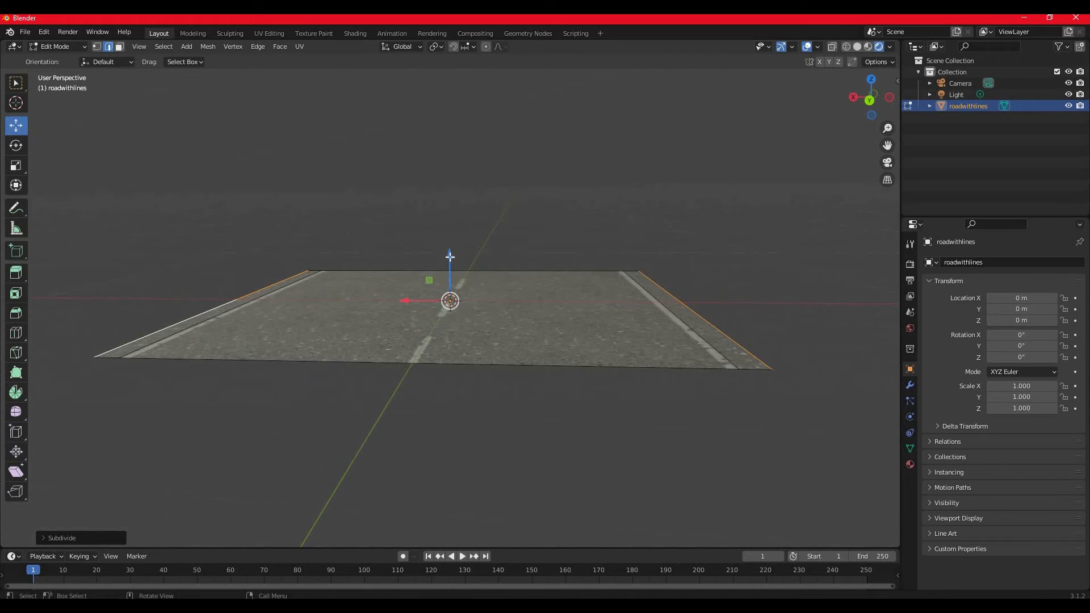
pyautogui.press('g')
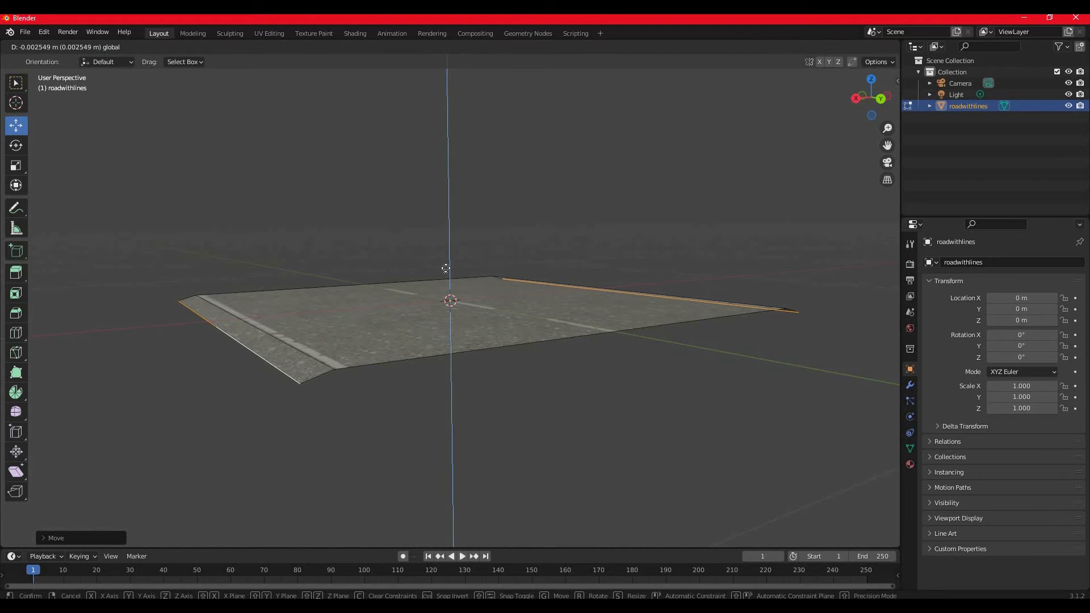
pyautogui.press('Tab')
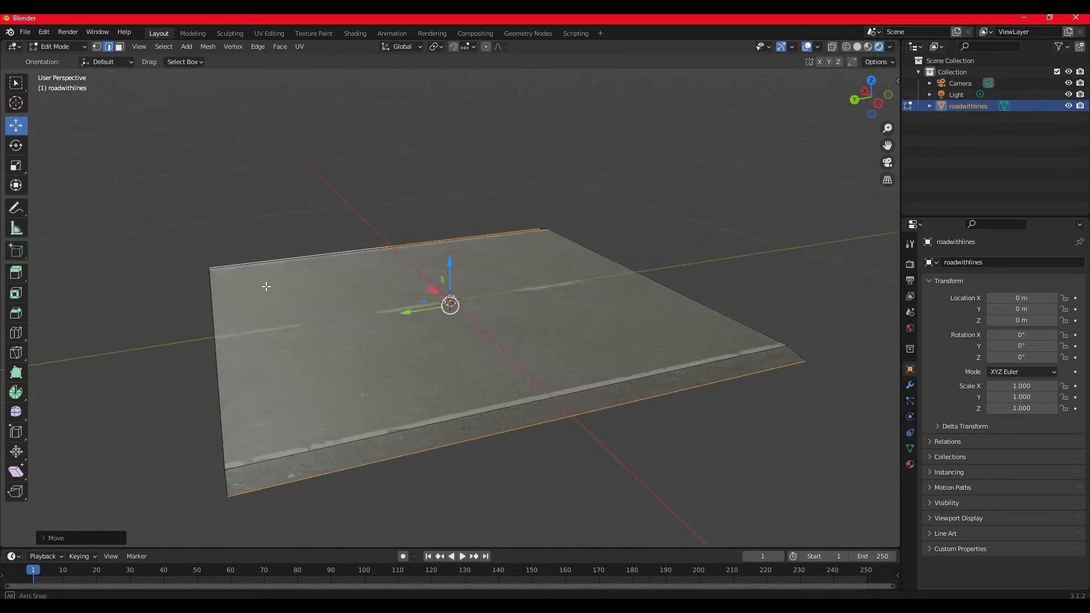
# Add evenly spaced crosswise loop cuts to the road plane, then open the File menu to export
pyautogui.click(15, 331)
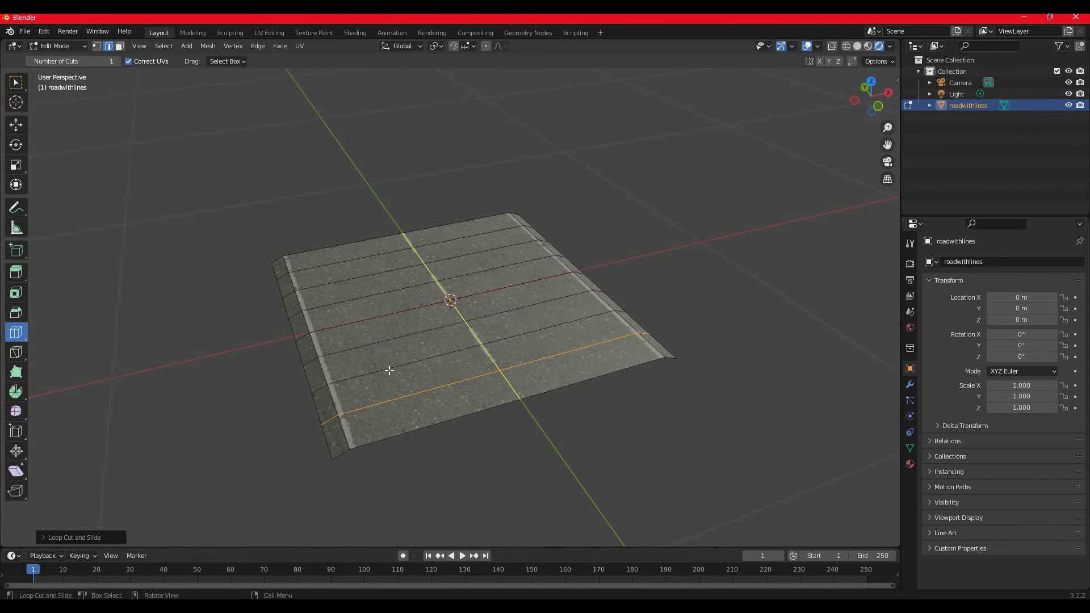
pyautogui.moveTo(378, 308)
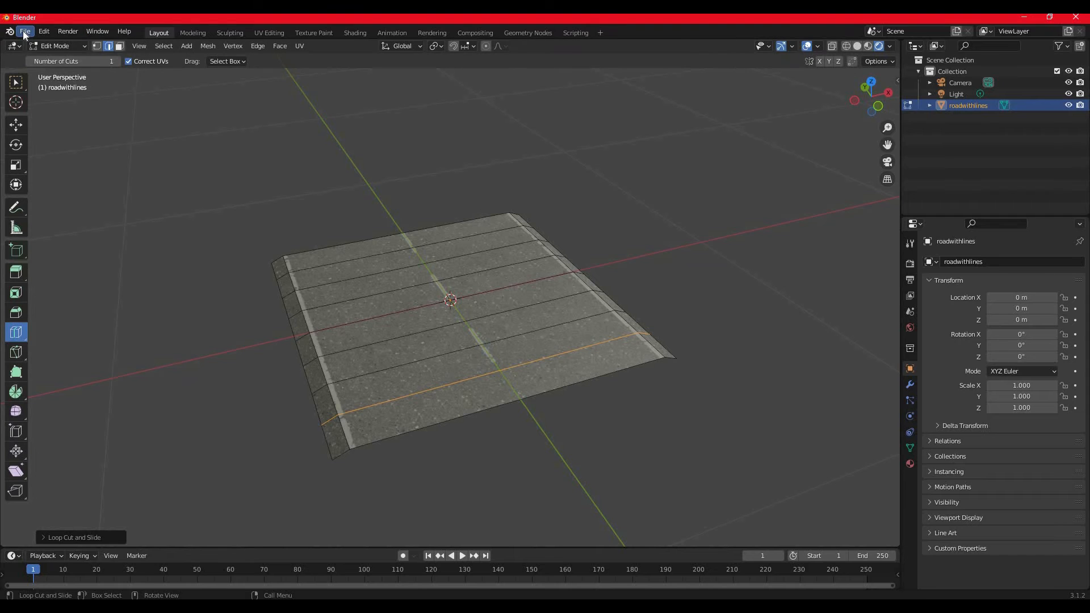
pyautogui.click(25, 31)
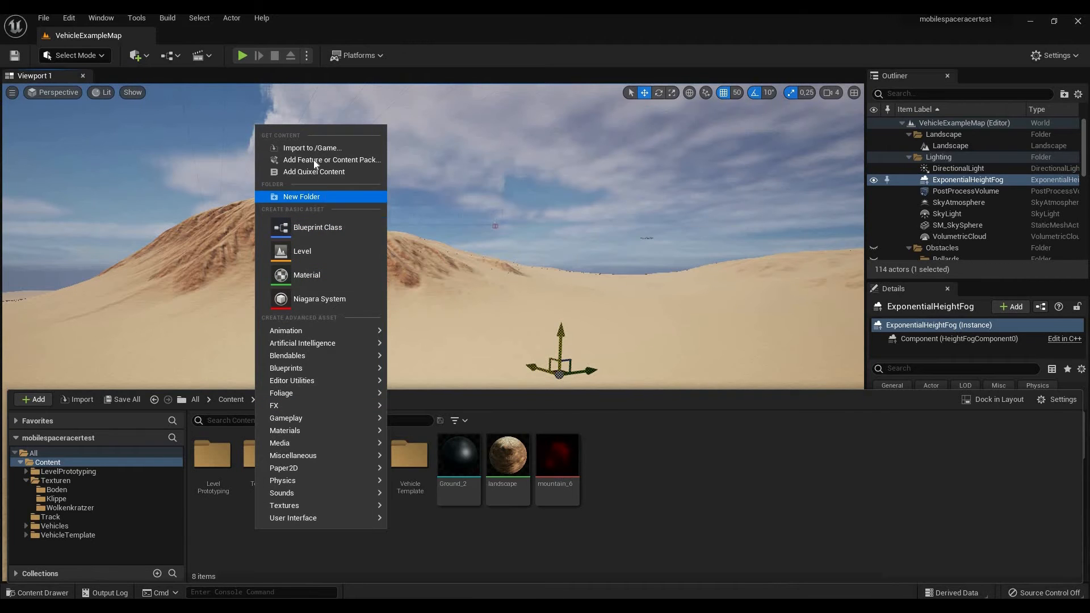
# Import the road FBX and asphalt textures into /Game, then clear and close the Message Log
pyautogui.click(312, 148)
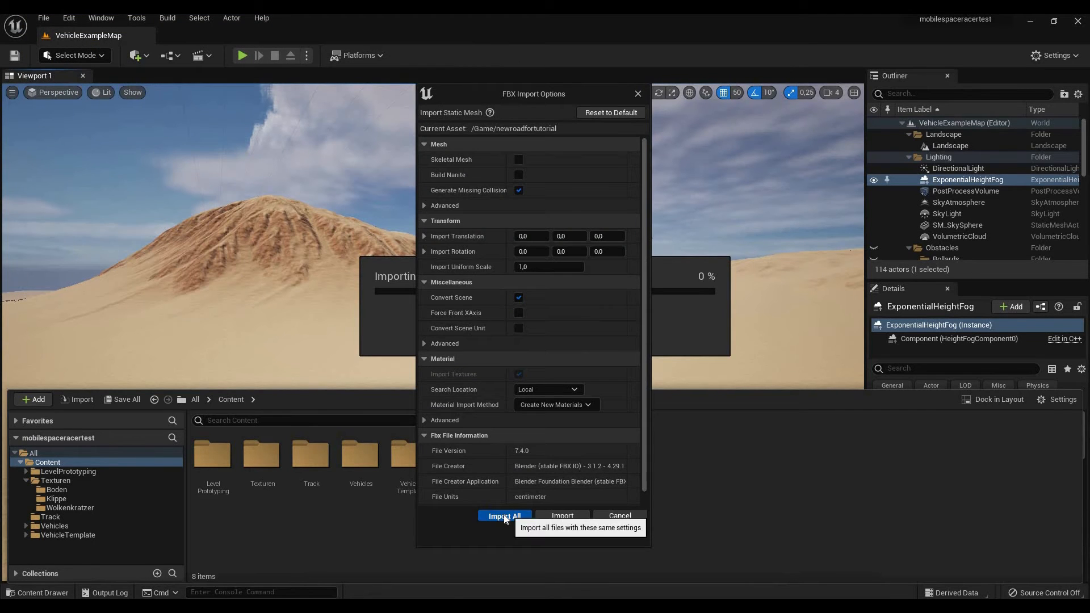
pyautogui.click(504, 516)
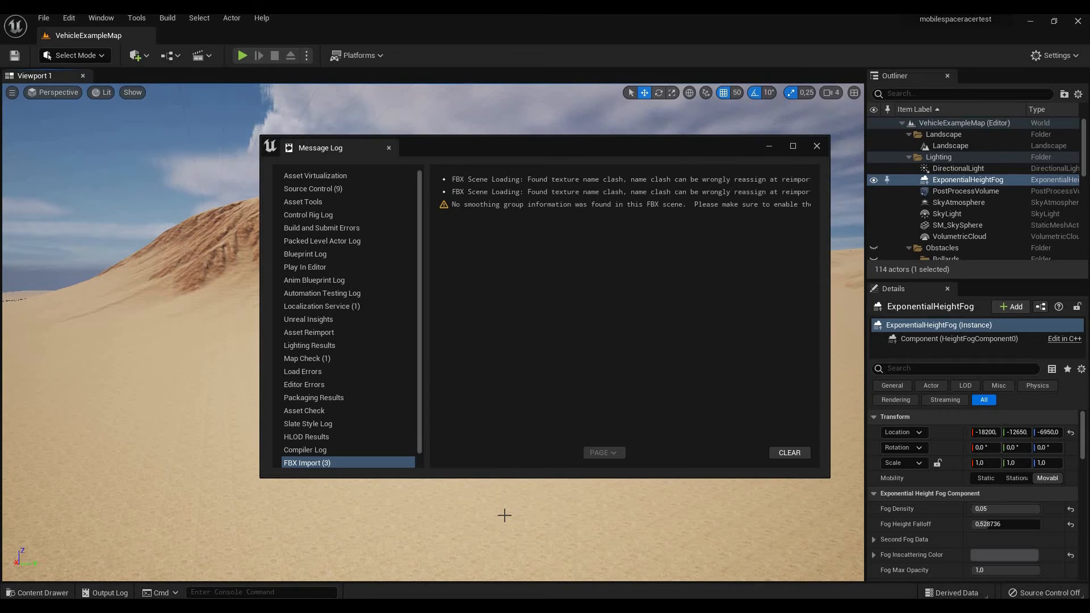
pyautogui.click(789, 453)
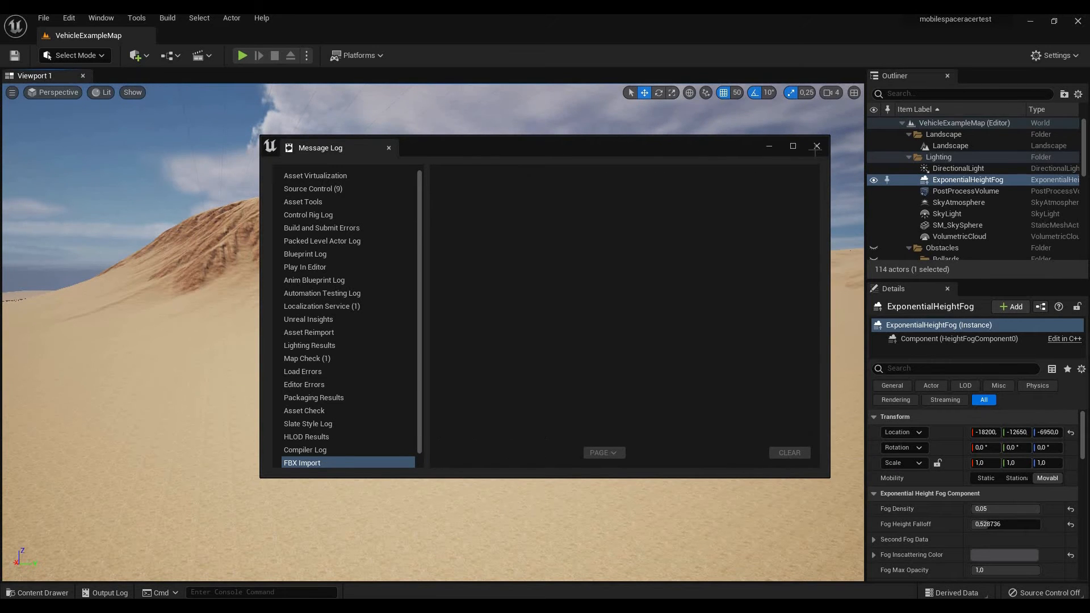
pyautogui.click(816, 146)
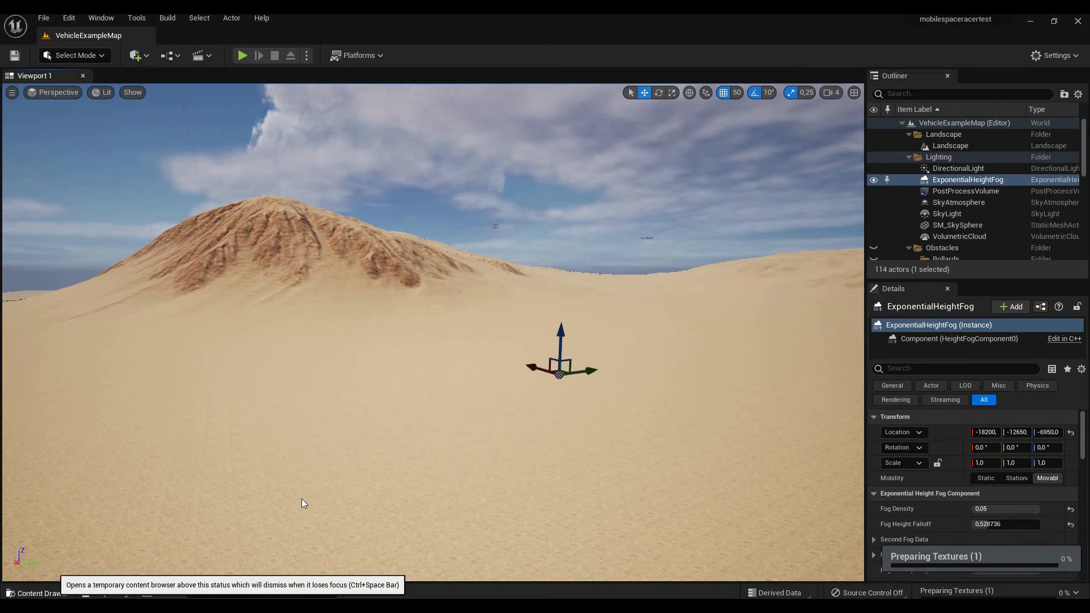
pyautogui.click(39, 592)
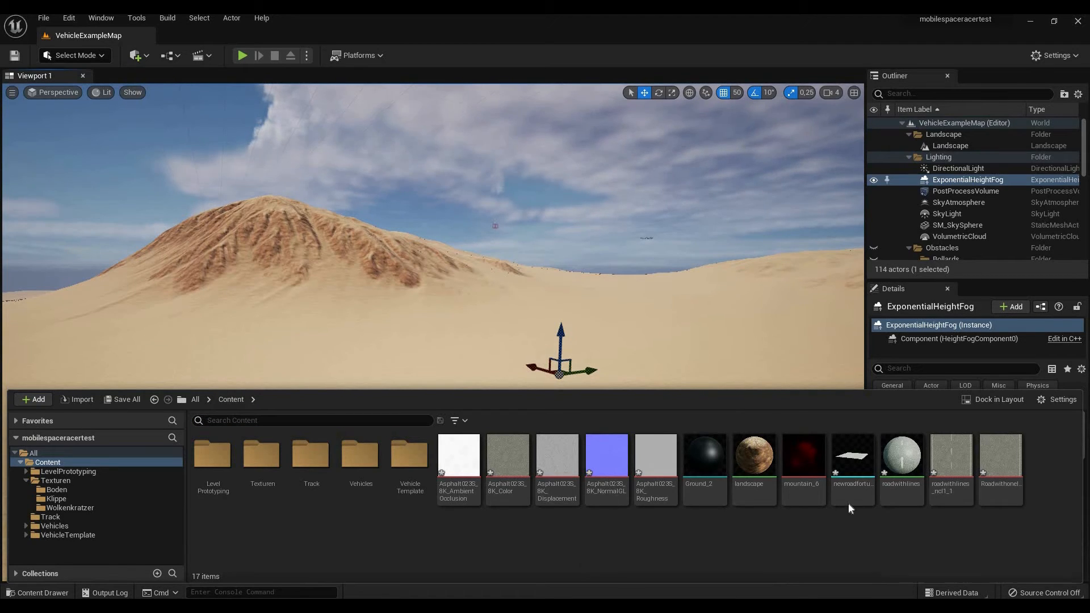
pyautogui.moveTo(899, 501)
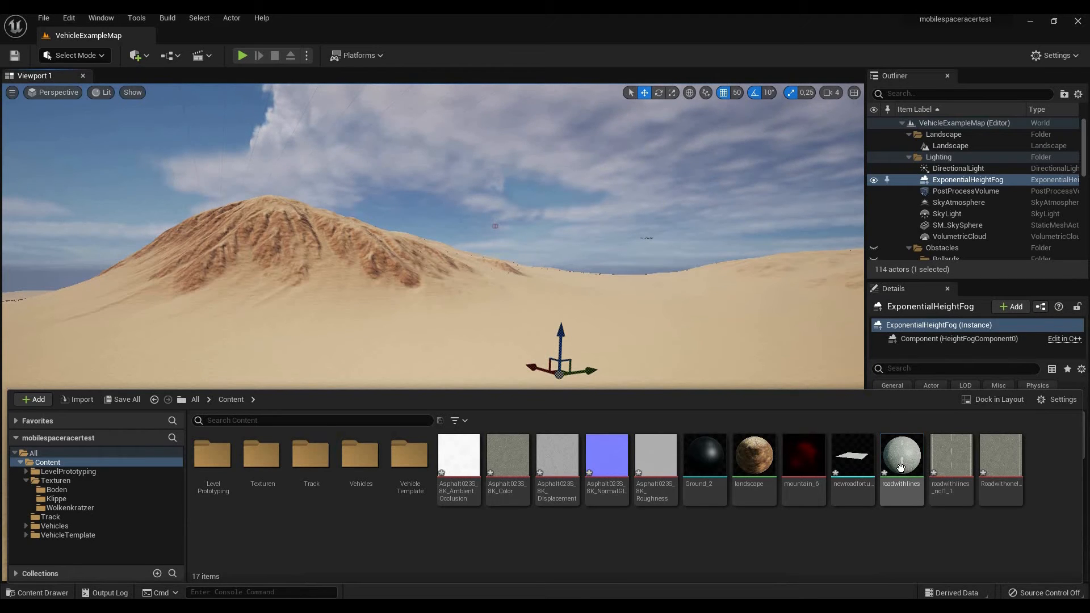
# Select the roadwithlines material and open it in the Material Editor
pyautogui.click(901, 457)
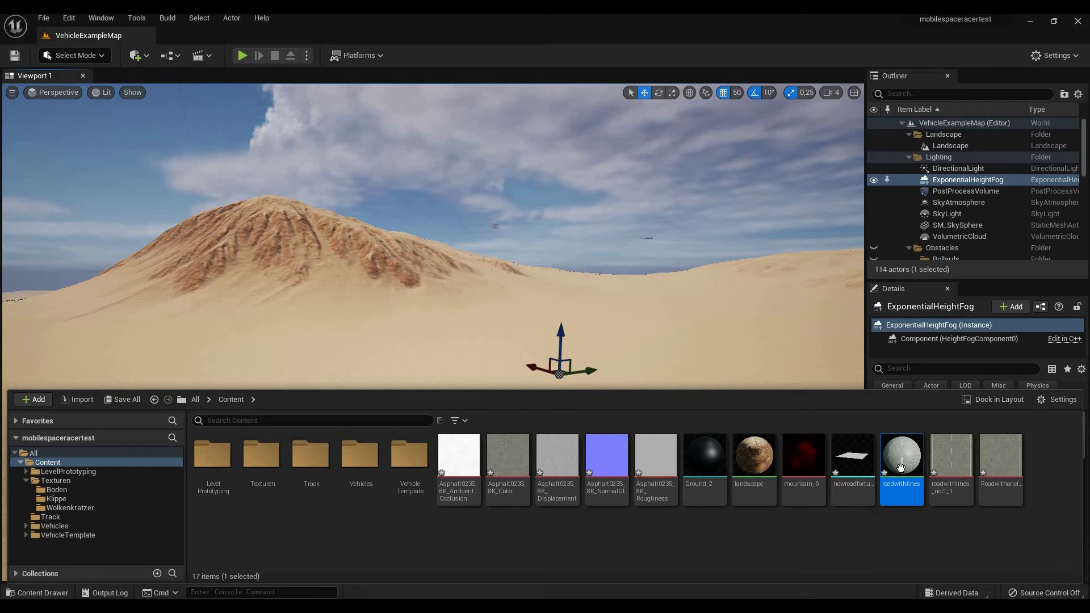
pyautogui.doubleClick(901, 456)
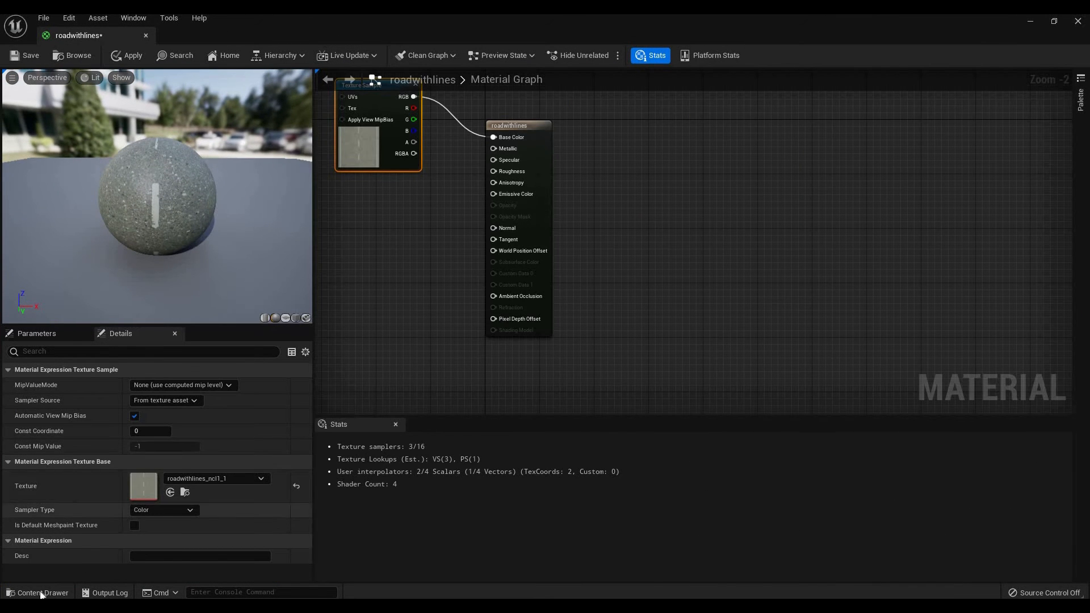
# Drag the asphalt texture maps into the roadwithlines material graph, wire them up, and save
pyautogui.click(39, 596)
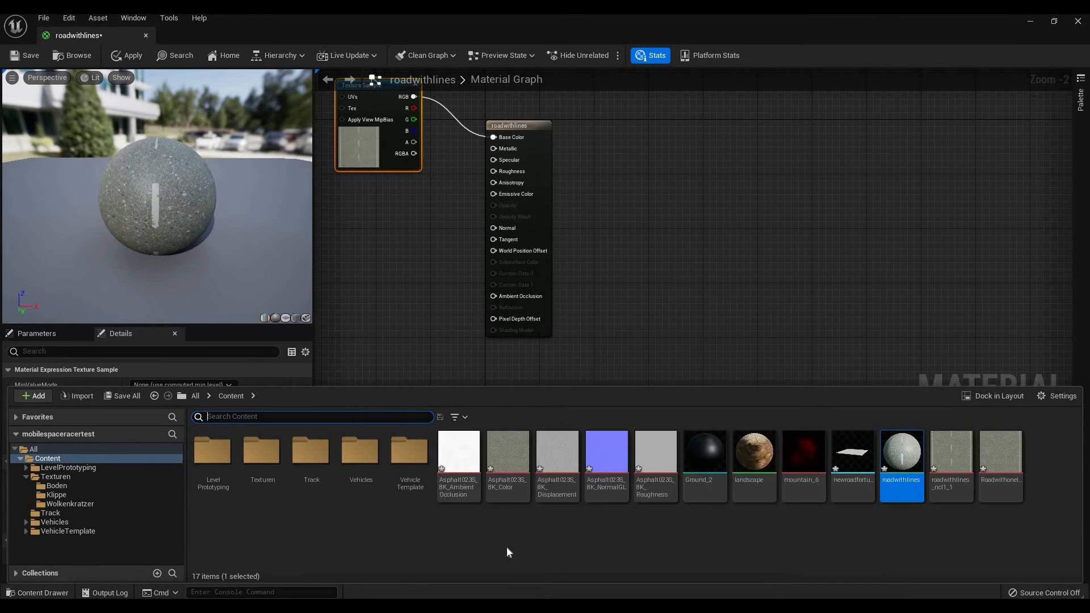
pyautogui.click(507, 450)
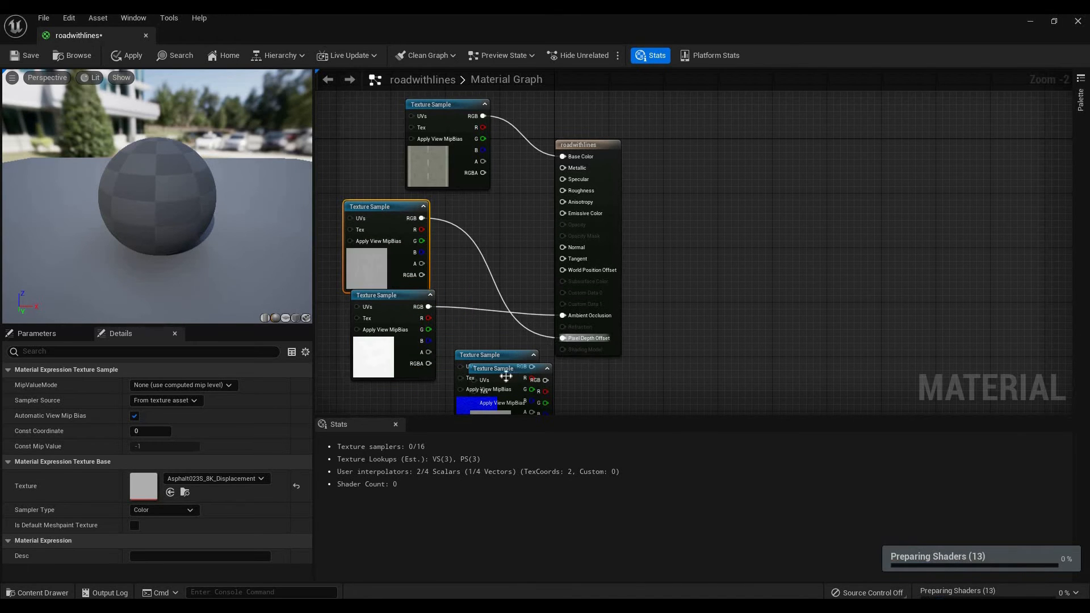
pyautogui.moveTo(494, 368); pyautogui.dragTo(458, 257)
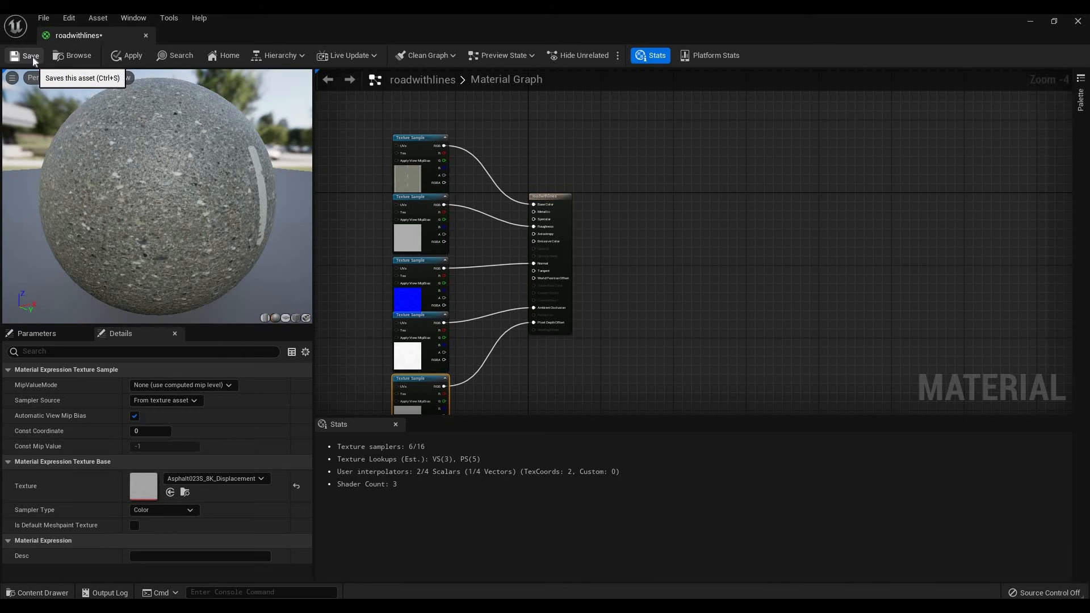
pyautogui.click(30, 56)
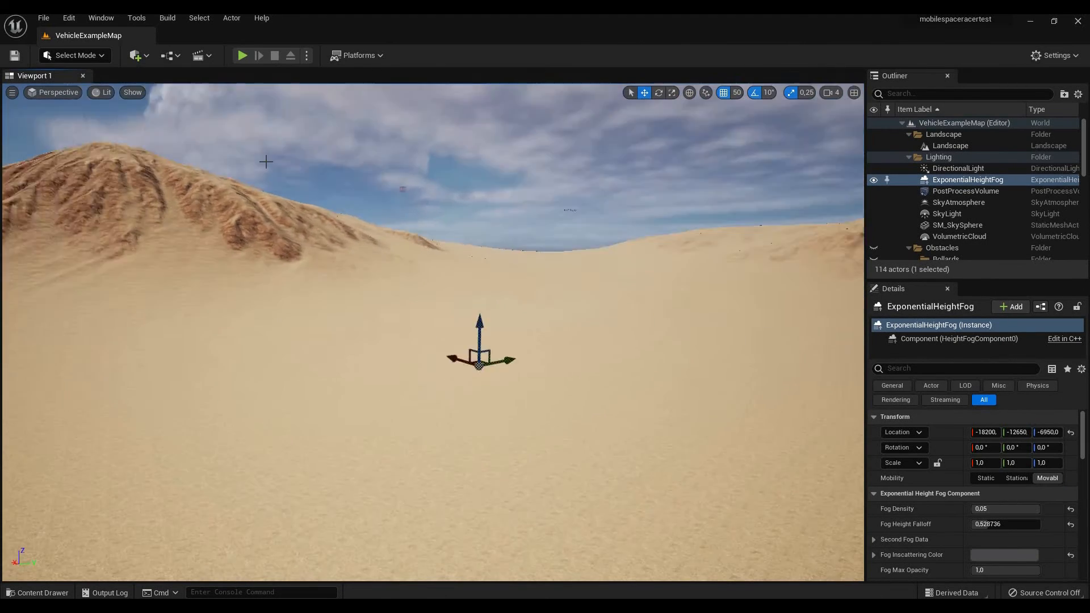
# Use Landscape Mode's Manage Splines tool to place spline control points across the desert
pyautogui.click(74, 55)
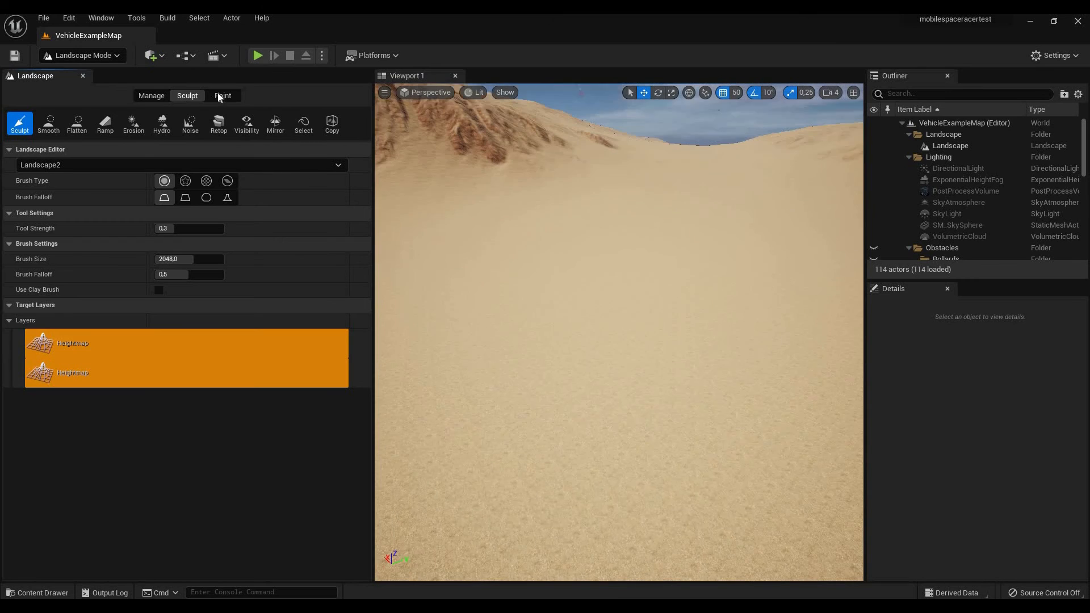
pyautogui.click(151, 96)
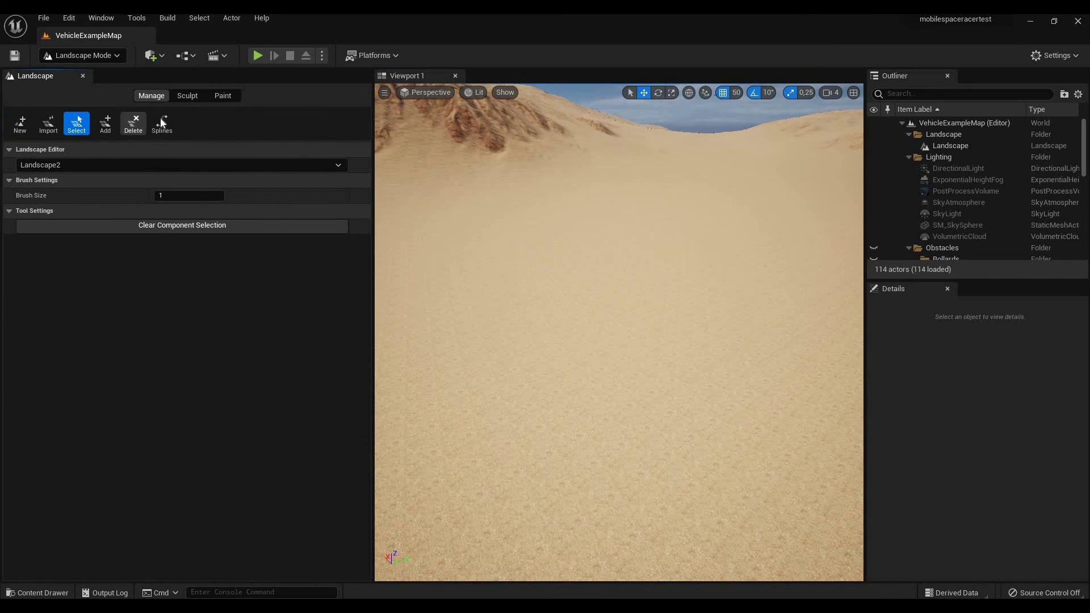
pyautogui.click(162, 123)
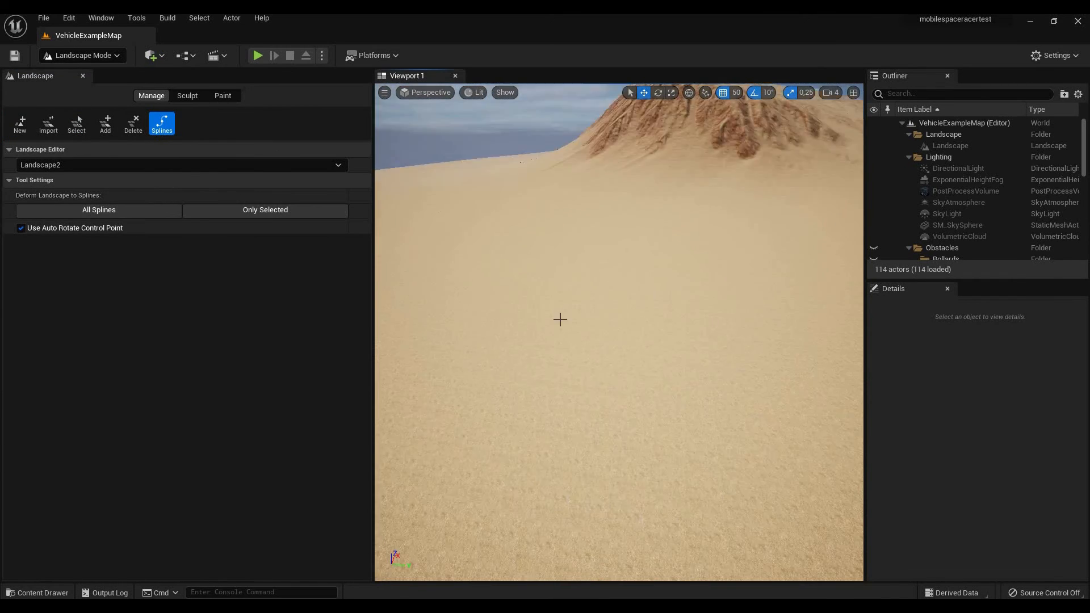
pyautogui.click(560, 320)
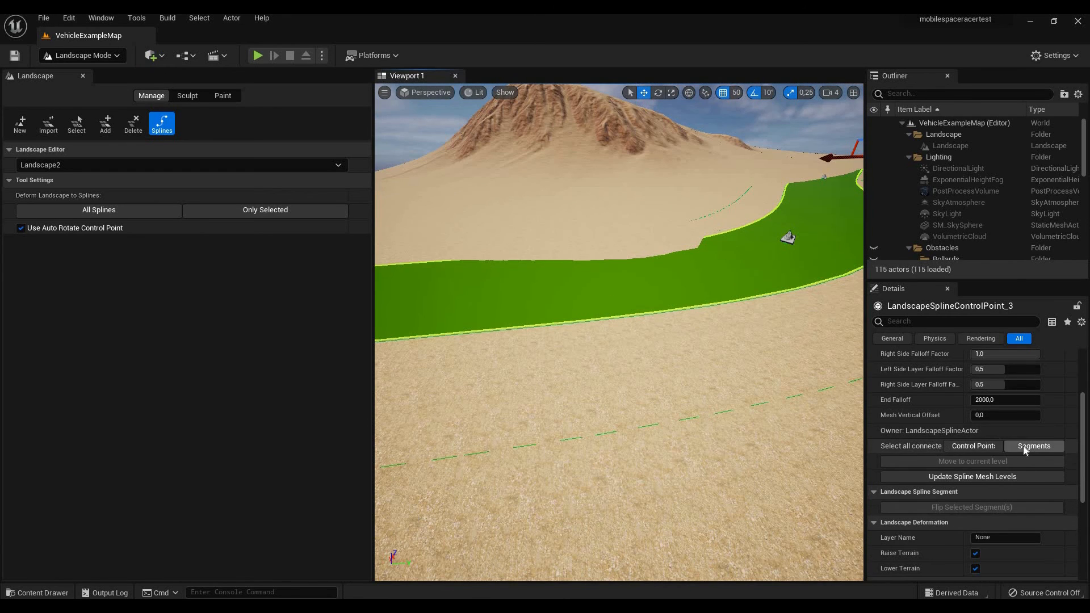
# Select all connected spline segments and add a Spline Meshes entry using newroadfortutorial
pyautogui.click(1034, 446)
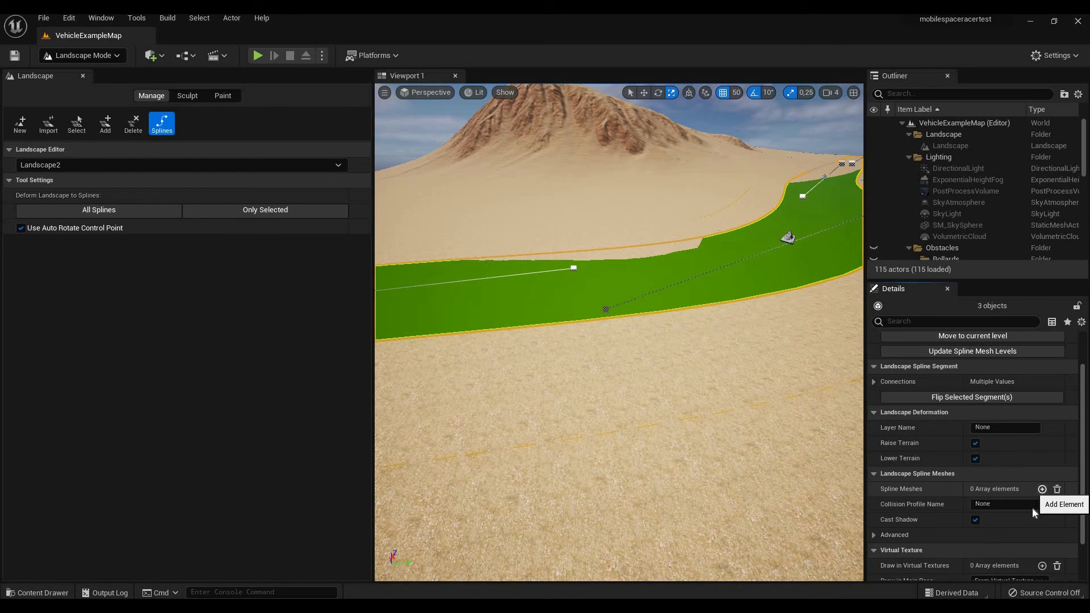
pyautogui.click(1043, 489)
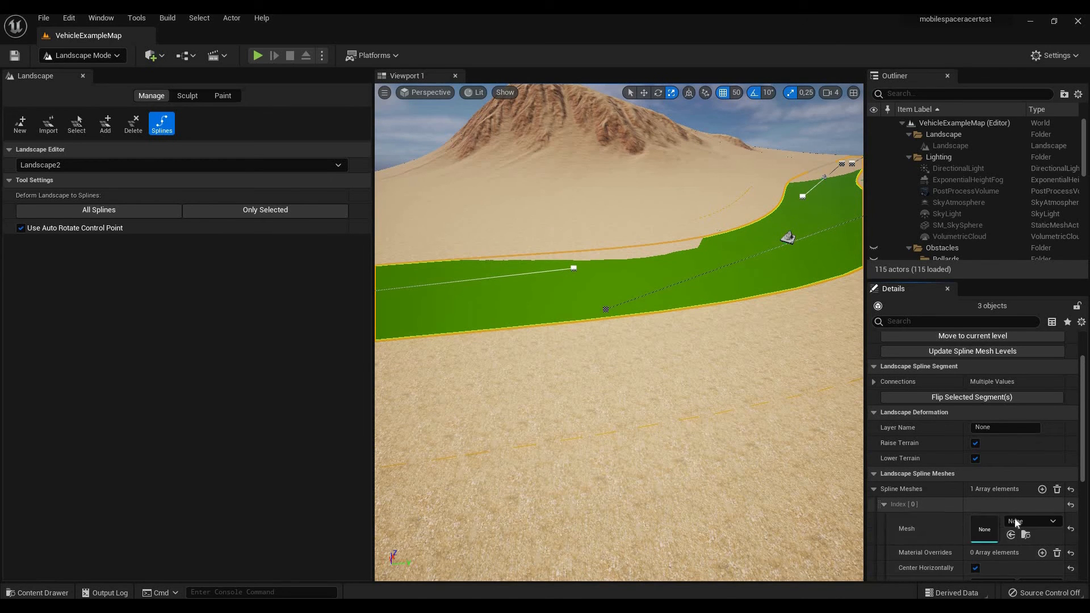
pyautogui.click(1053, 521)
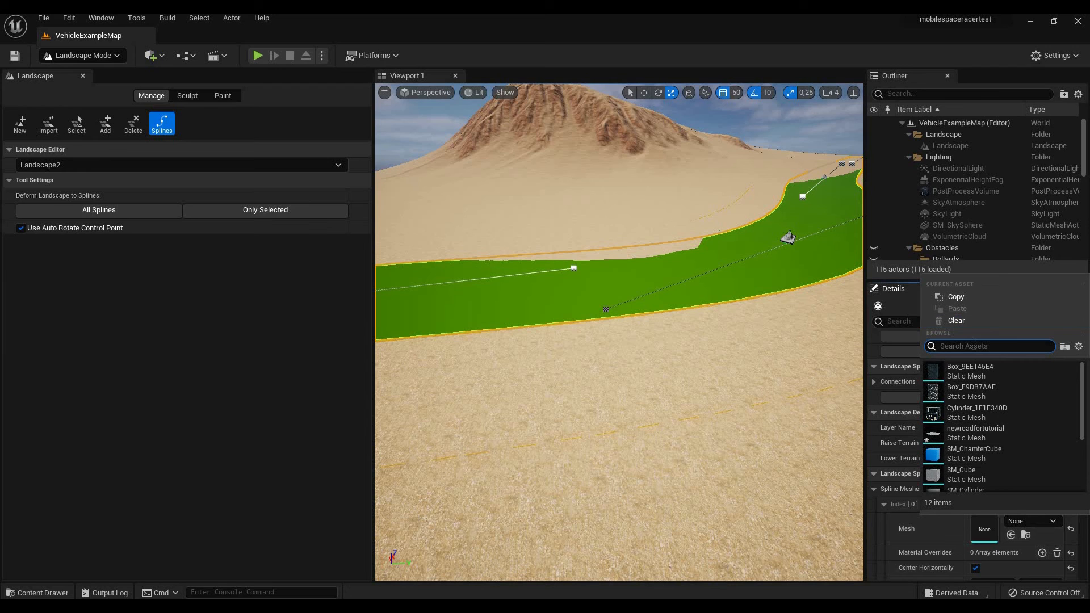
pyautogui.write('road')
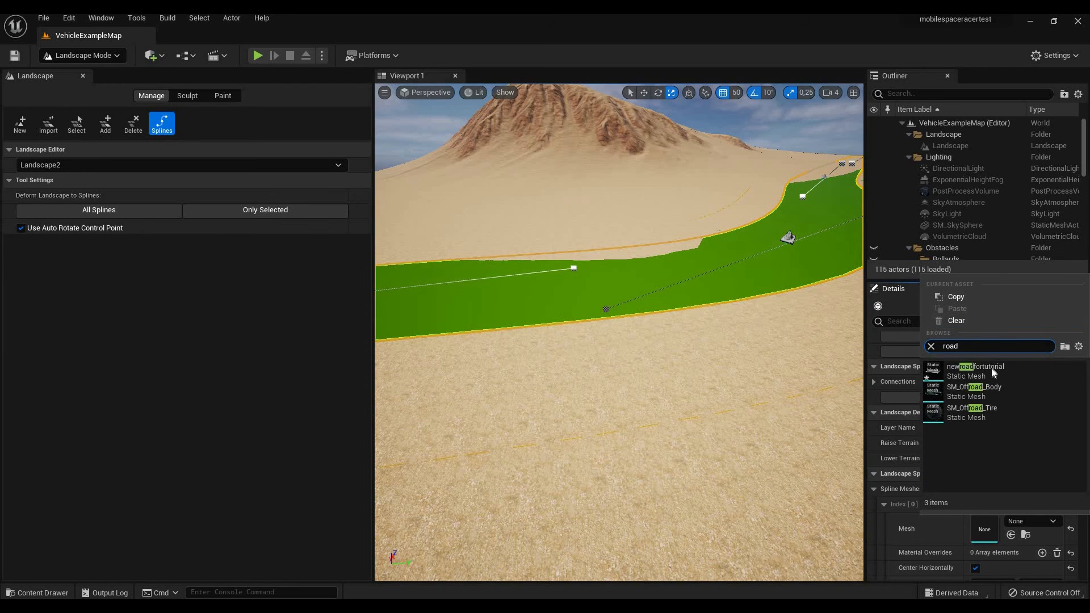
pyautogui.click(976, 366)
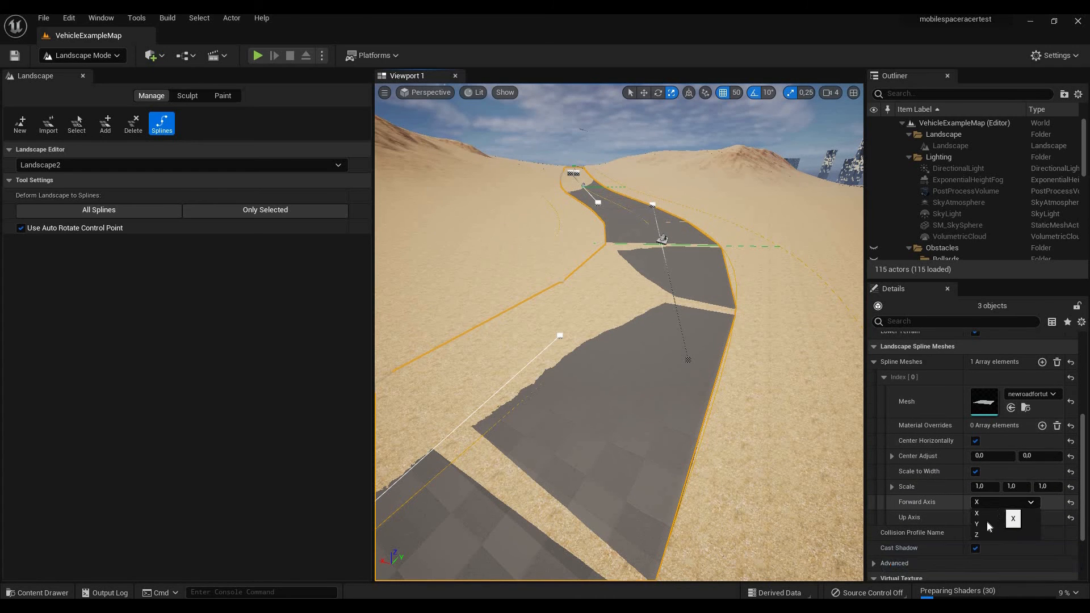
# Set Forward Axis to Y, untick Scale to Width, enter scale 2, and play-test the road
pyautogui.click(977, 533)
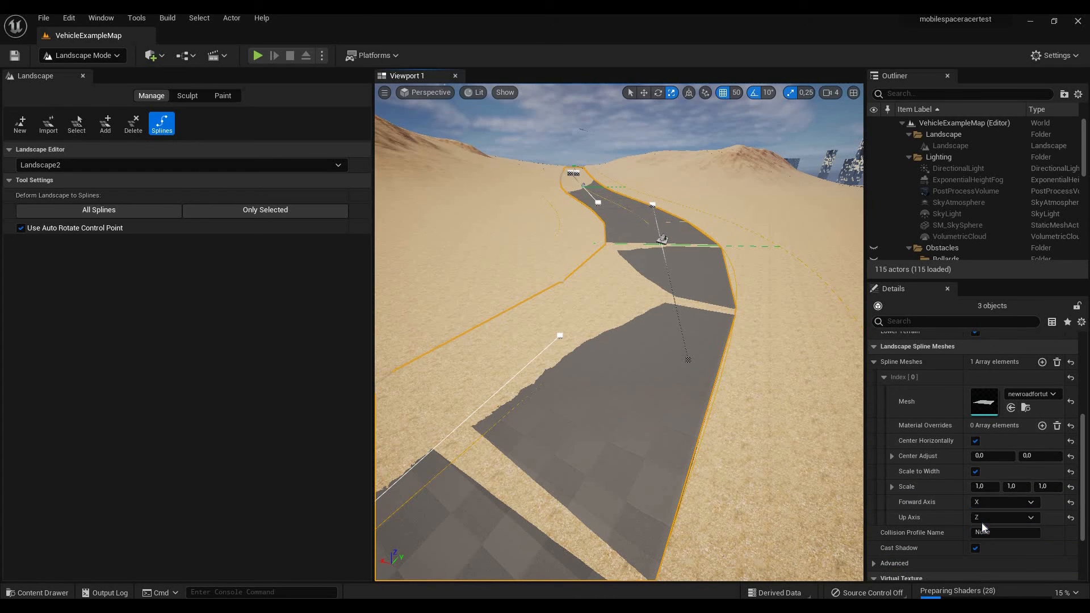
pyautogui.click(1003, 501)
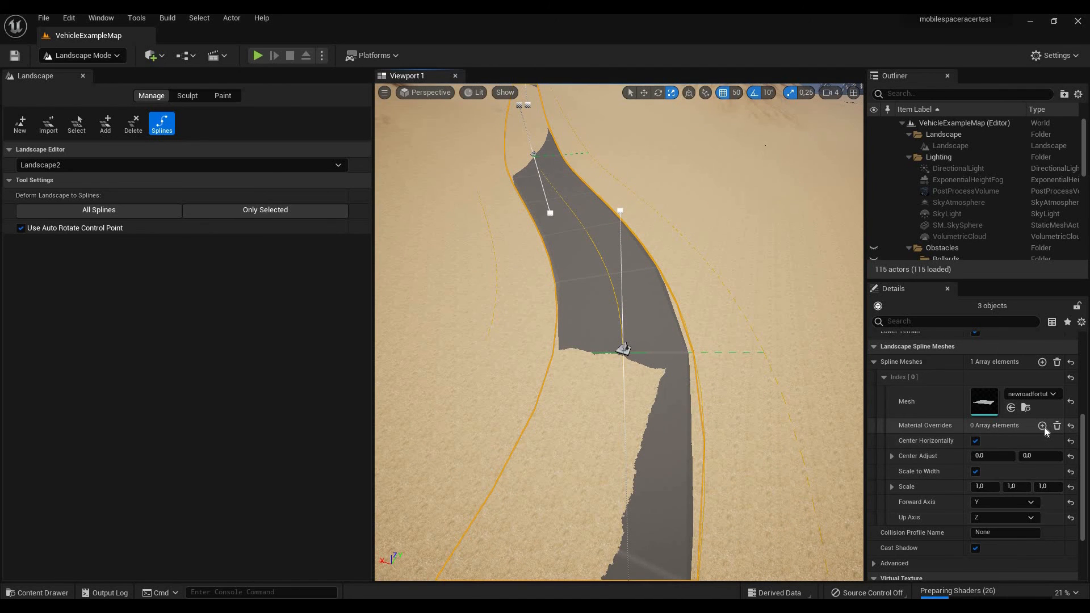
pyautogui.moveTo(1032, 394)
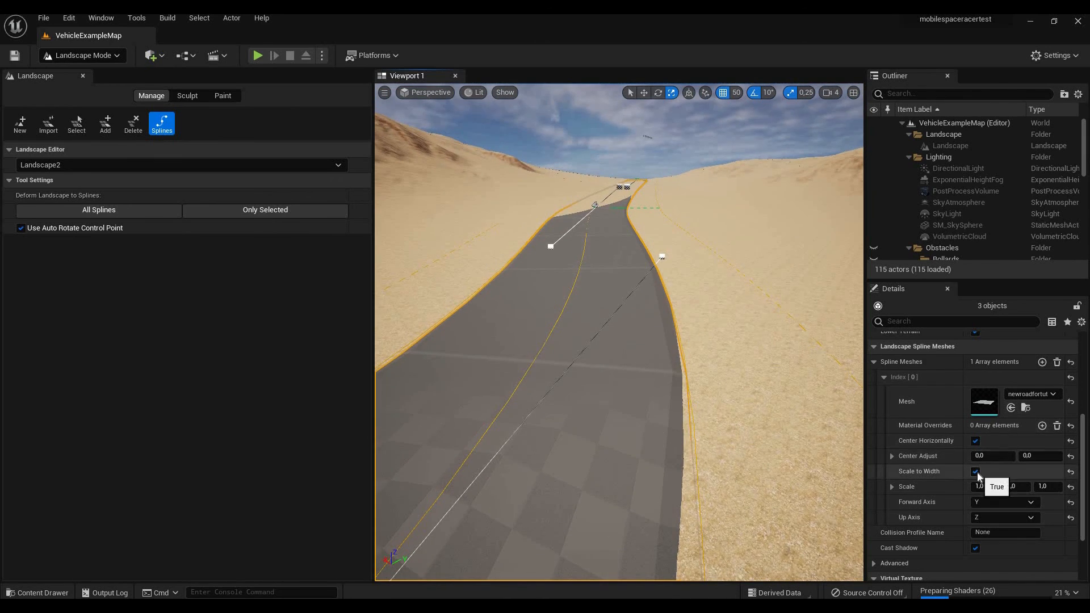
pyautogui.click(975, 471)
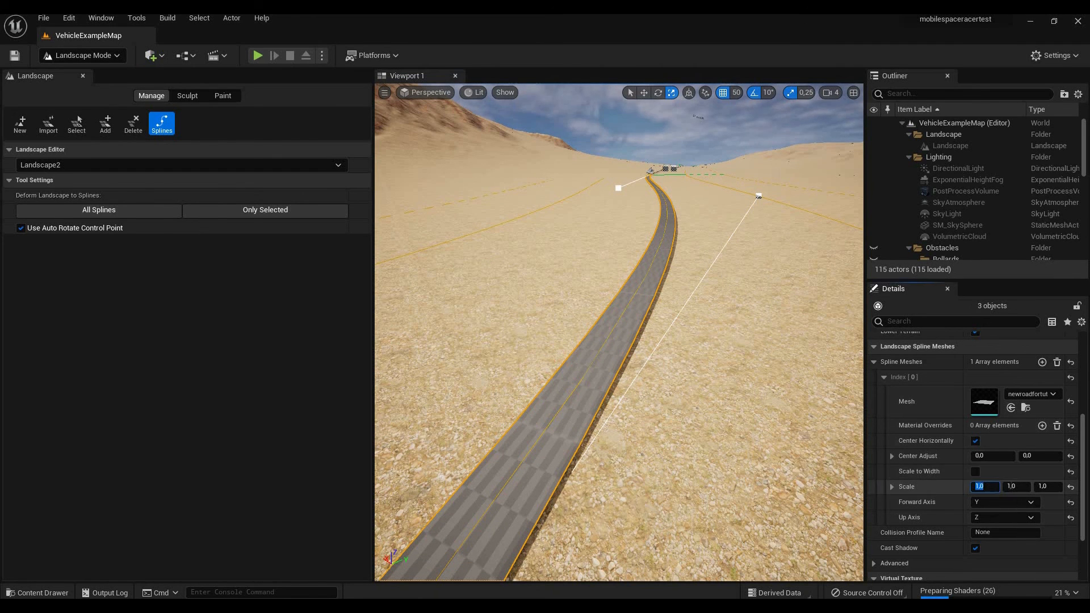
pyautogui.write('2')
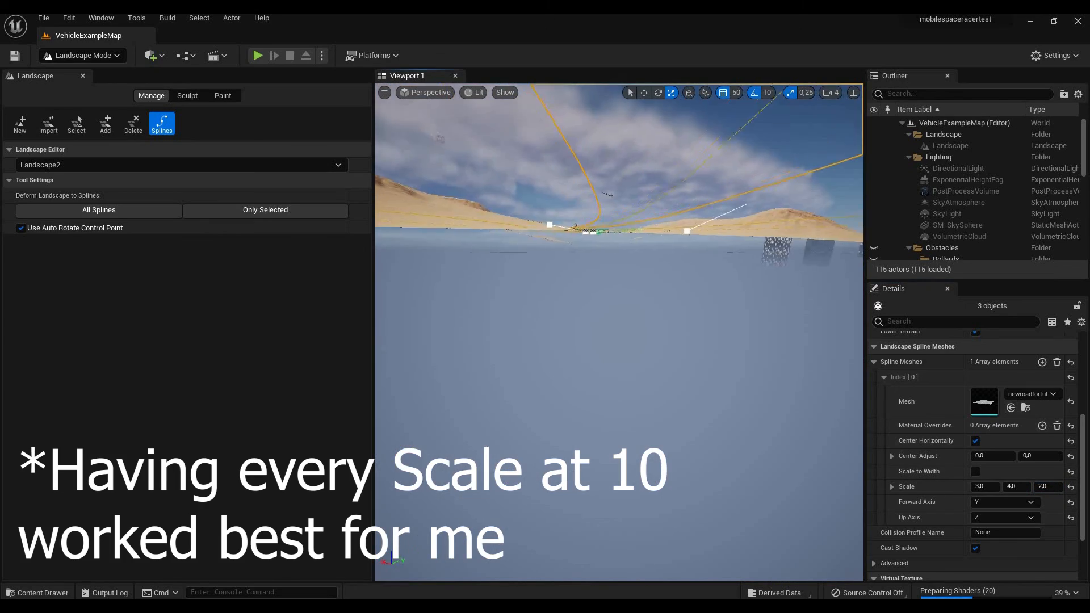
pyautogui.click(257, 56)
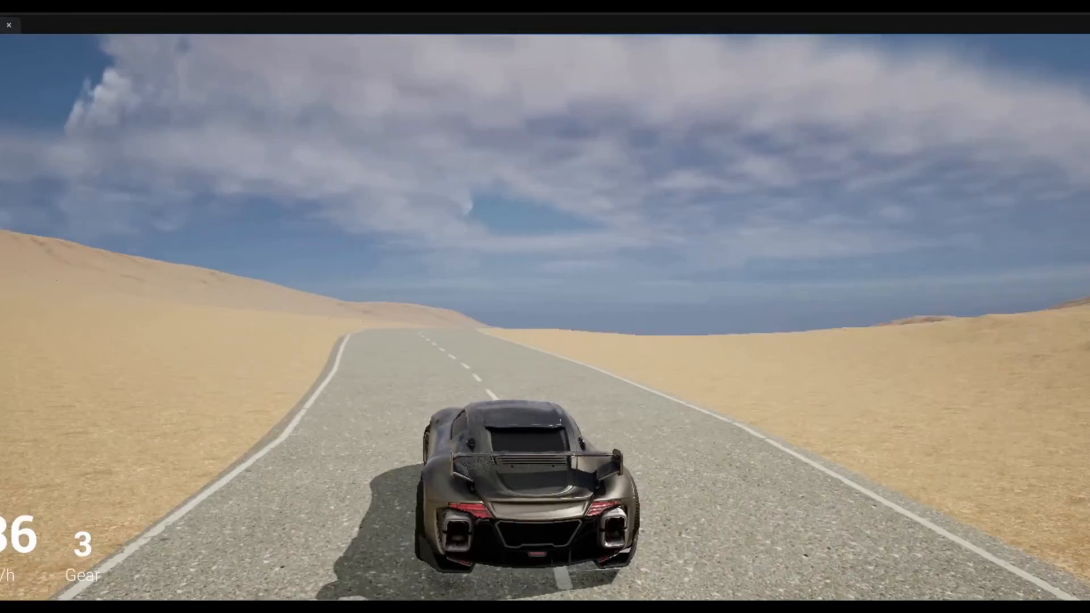